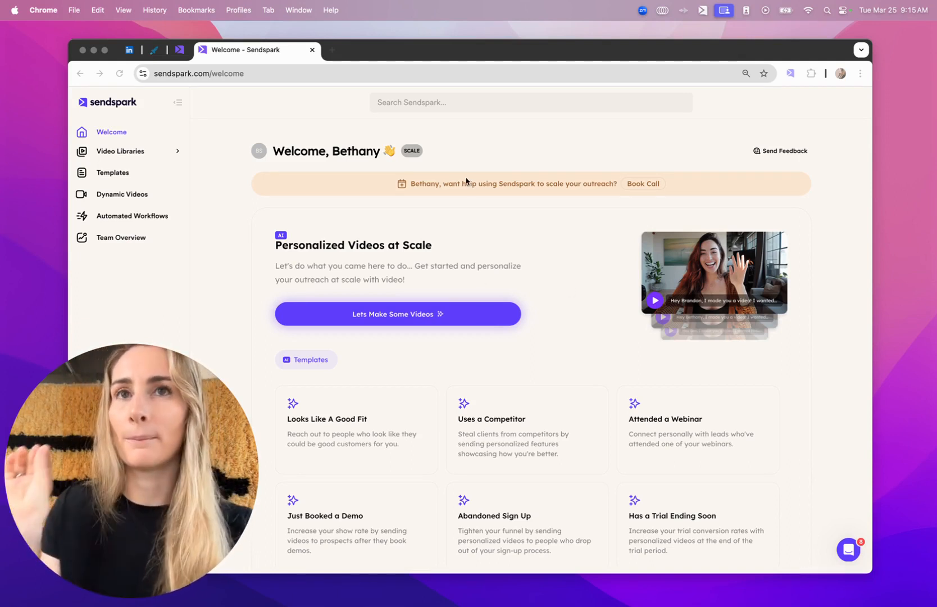
mouse_move(524, 134)
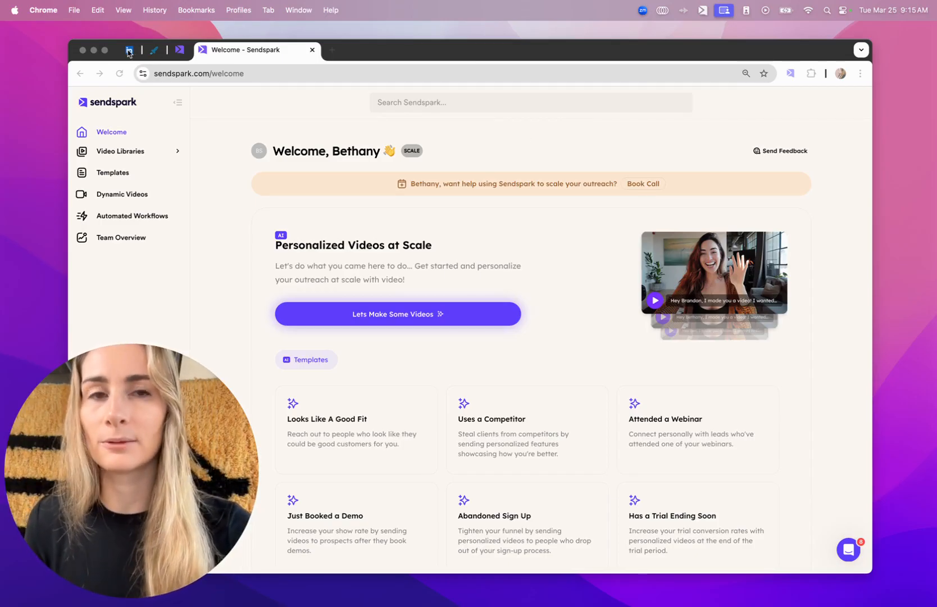
Switch to the LinkedIn company page showing its published posts.
left_click(131, 49)
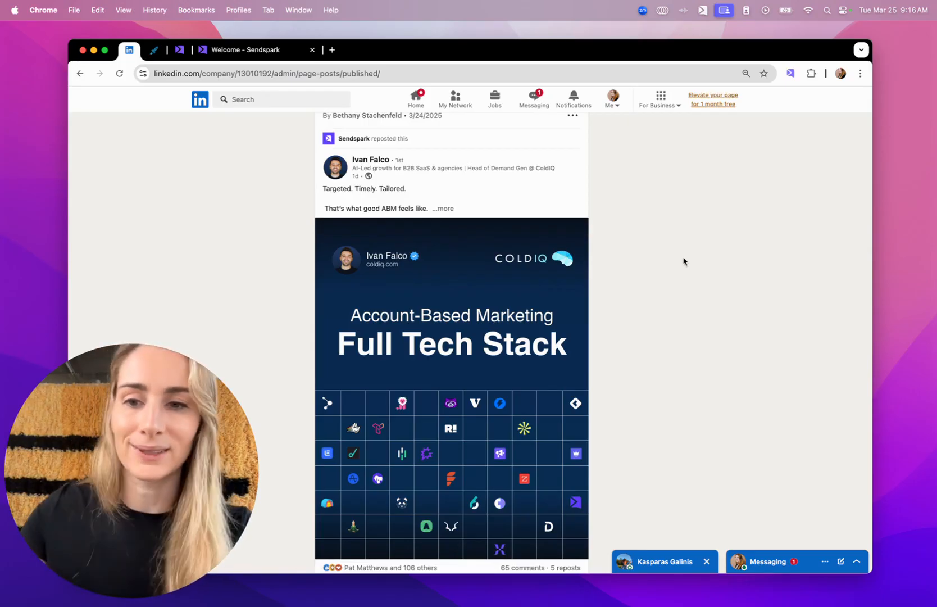
mouse_move(685, 259)
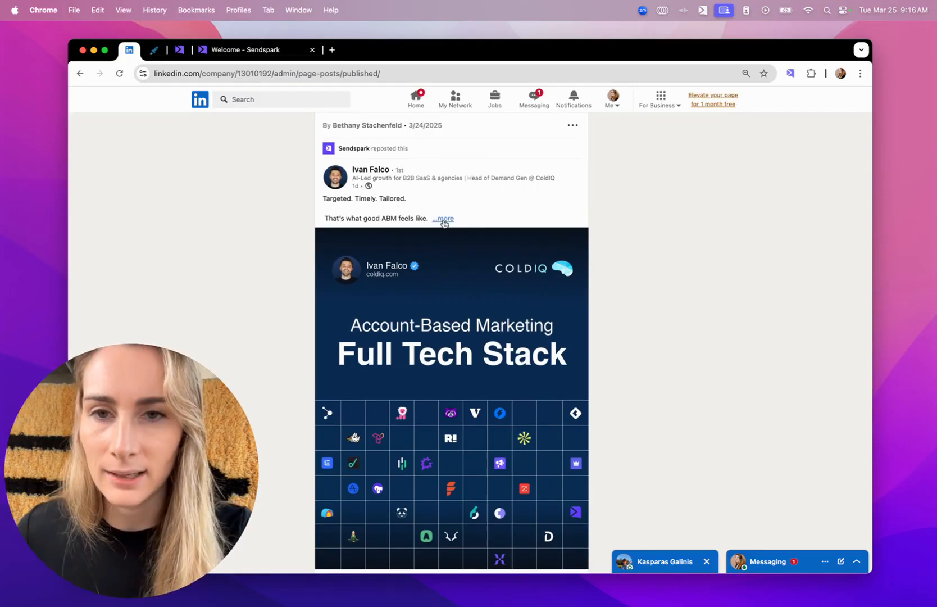
Expand the reposted ABM tech stack post, read through it, and briefly check its options menu.
left_click(443, 219)
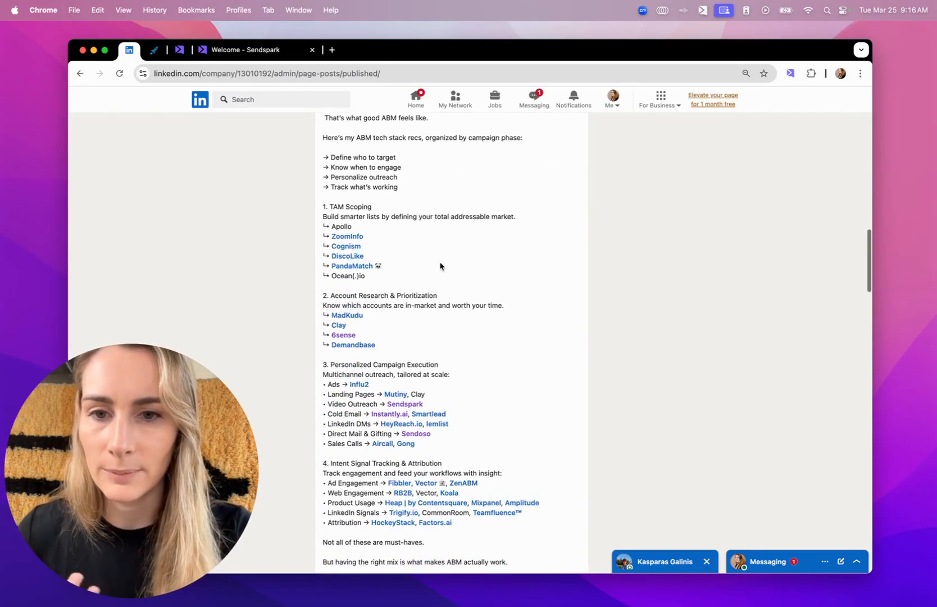
scroll("down", 3)
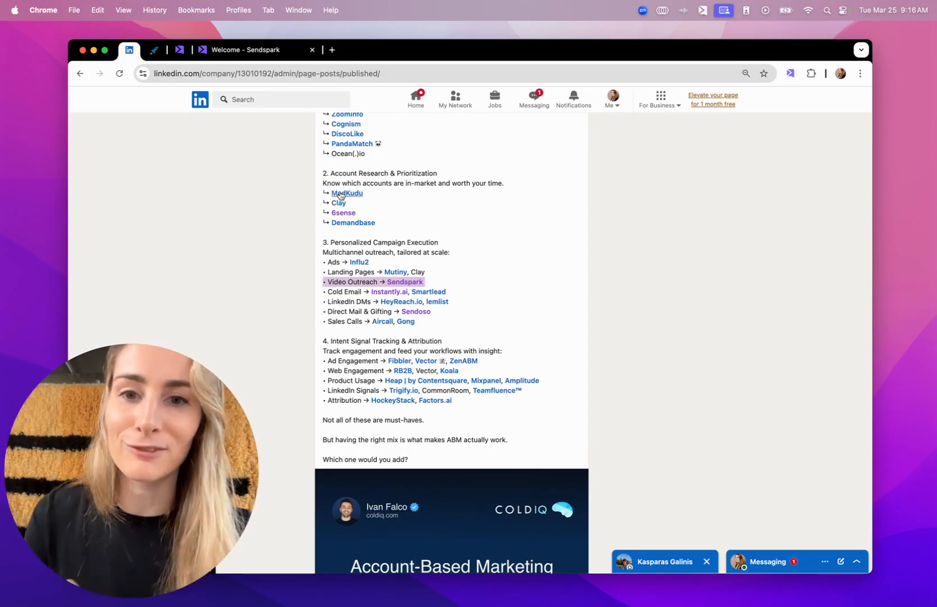
scroll("down", 3)
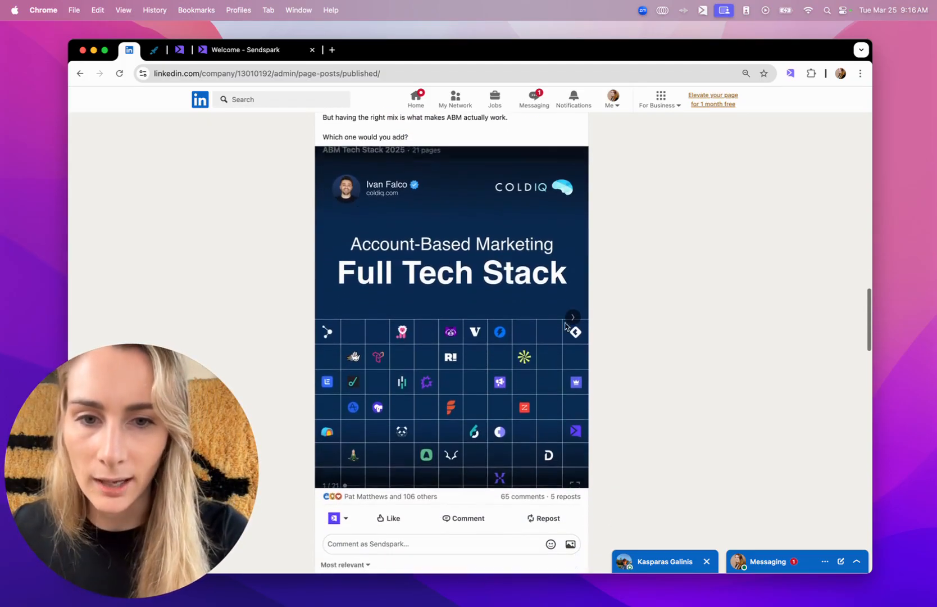
scroll("down", 3)
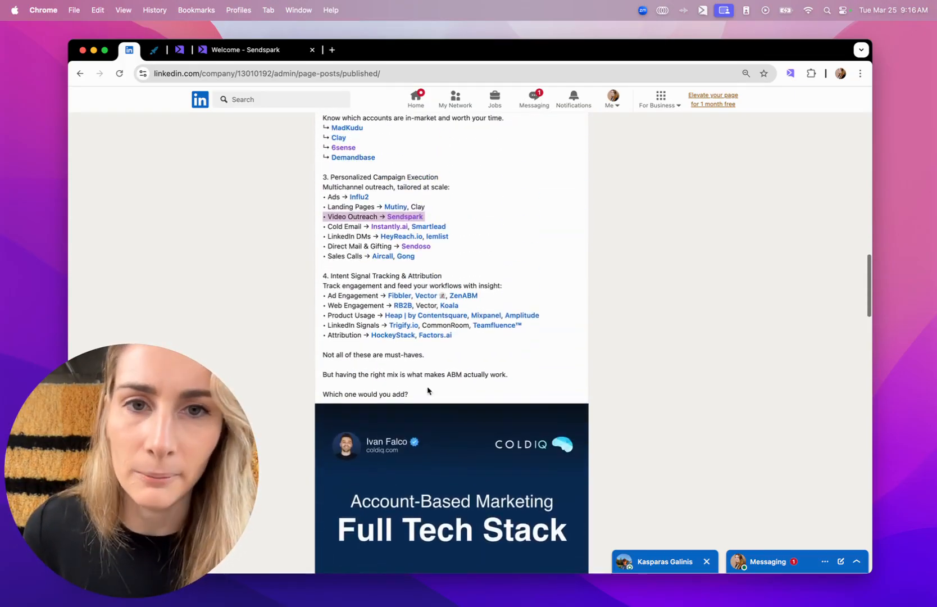
scroll("up", 3)
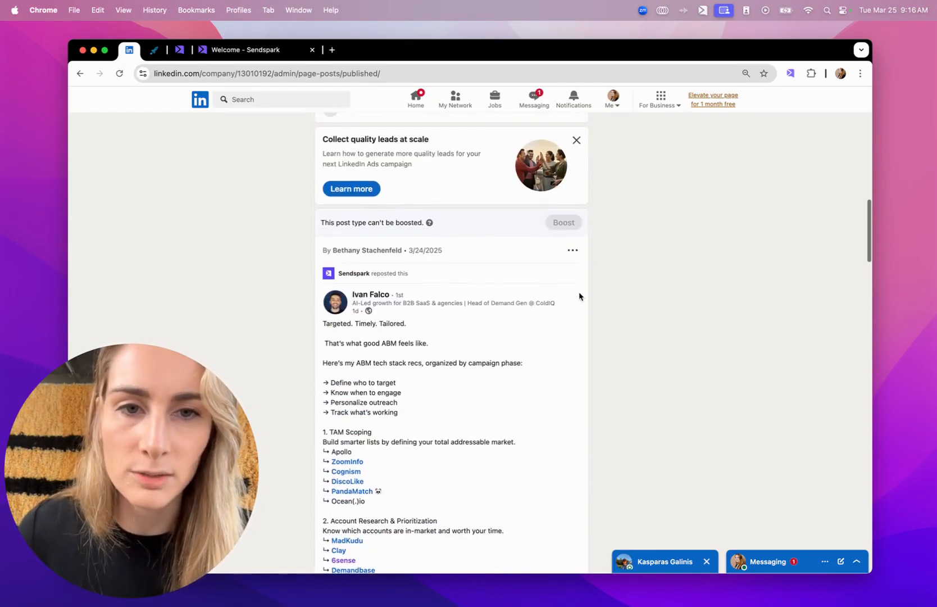
left_click(572, 249)
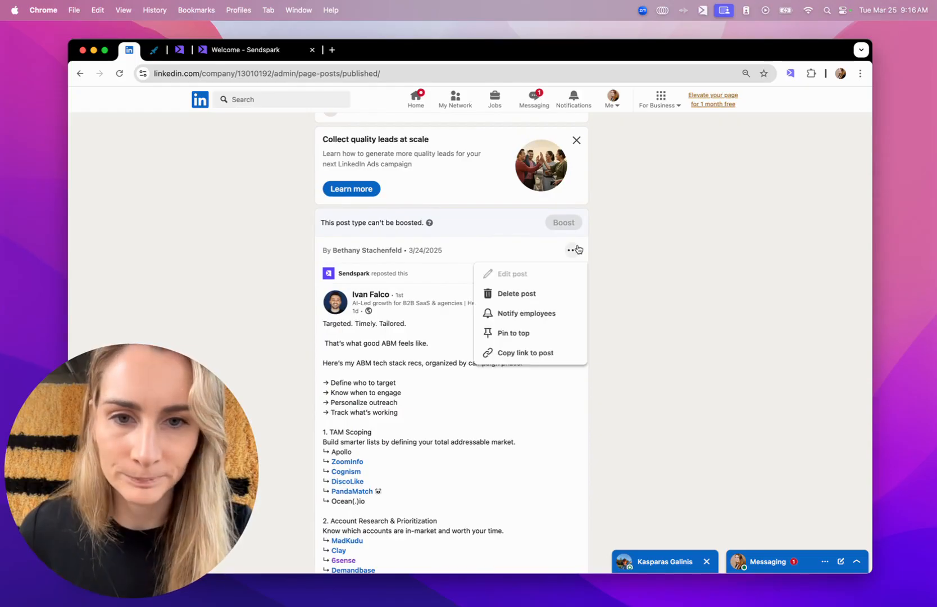
left_click(614, 253)
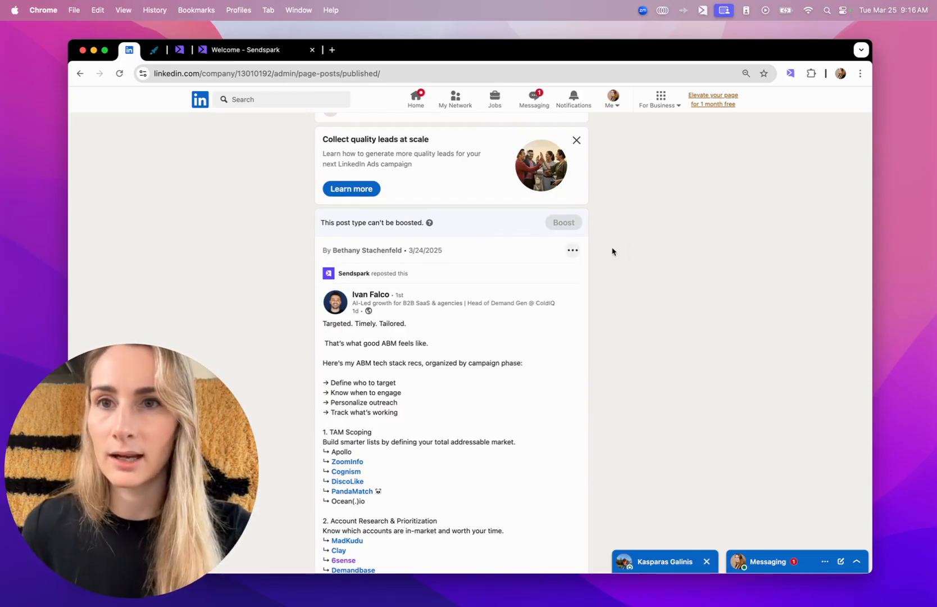
mouse_move(155, 50)
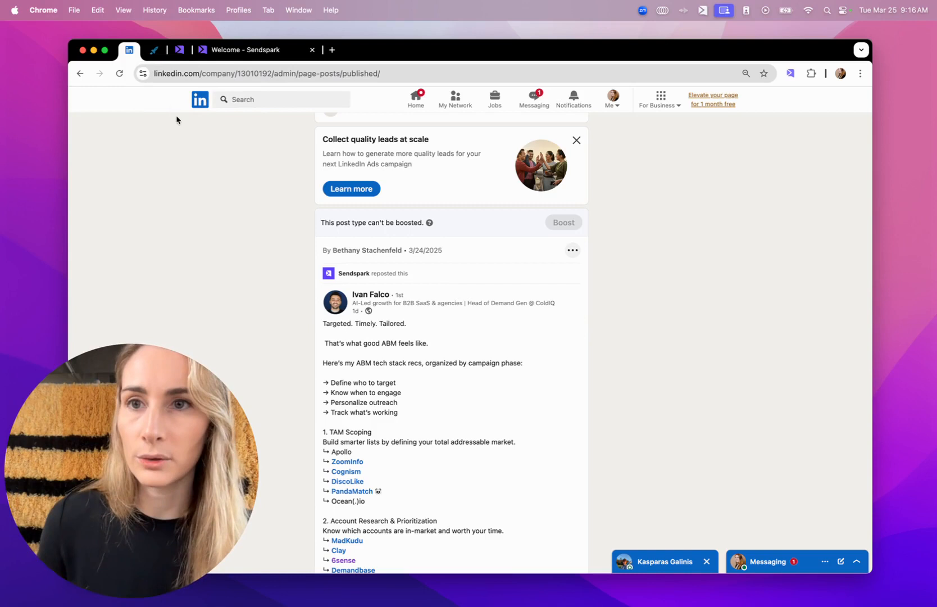
View the Expandi campaign list, then the Sendspark 'LinkedIn Outreach Mar 25' dynamic video campaign.
left_click(154, 50)
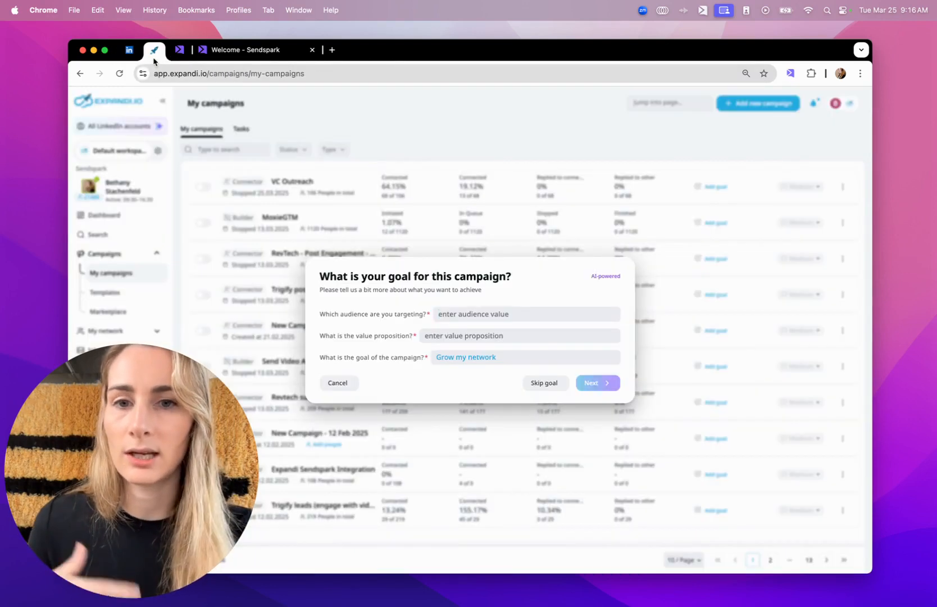
mouse_move(180, 50)
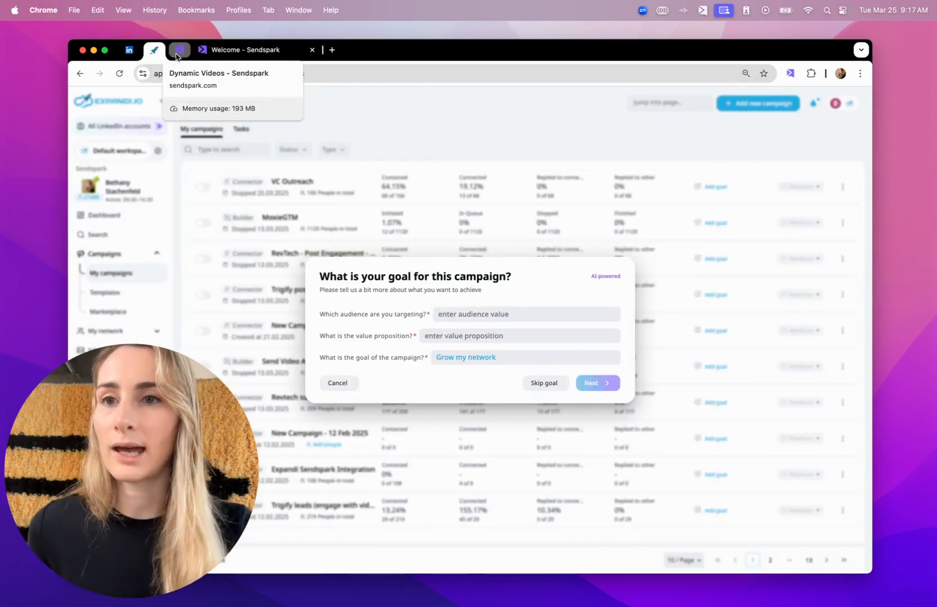
left_click(178, 50)
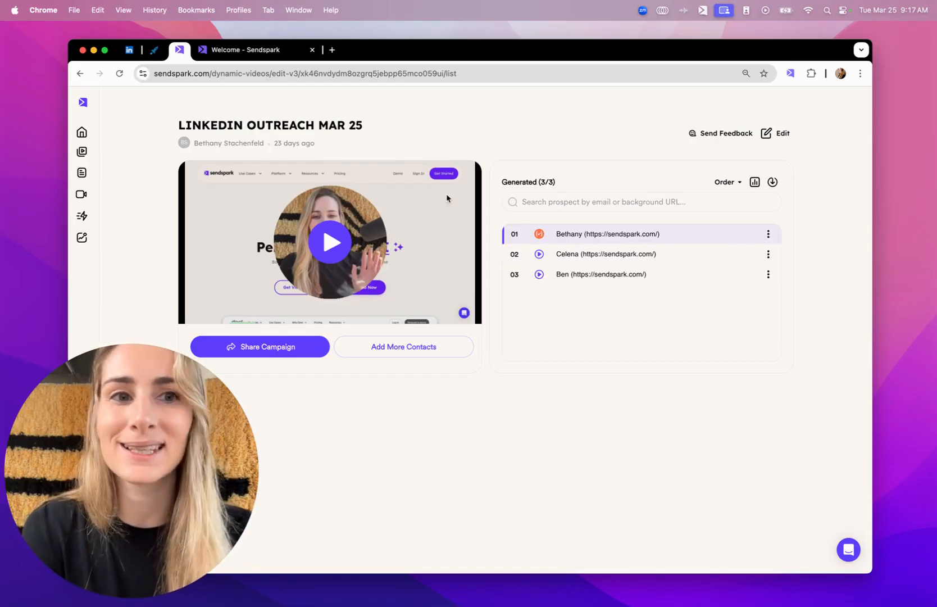
left_click(781, 132)
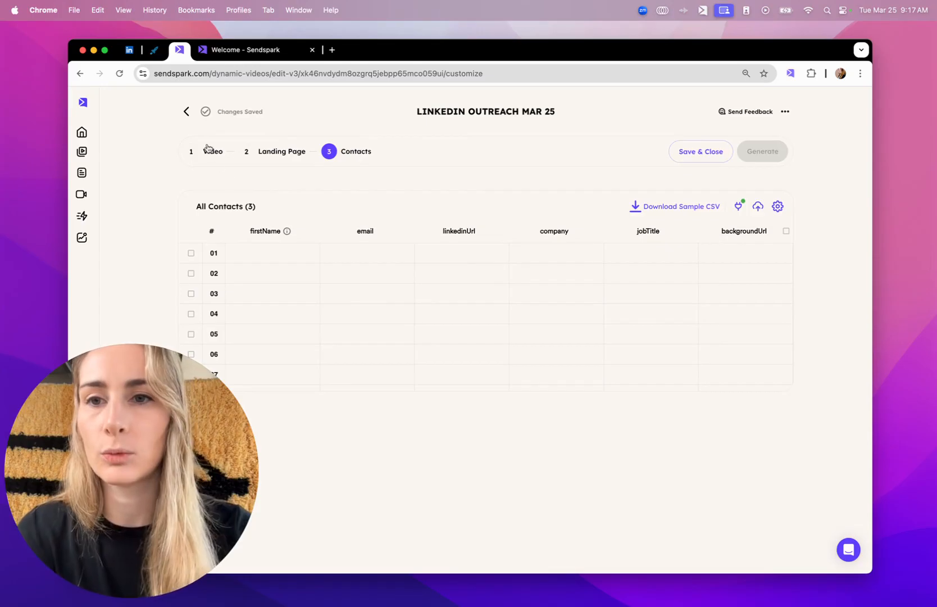
left_click(212, 151)
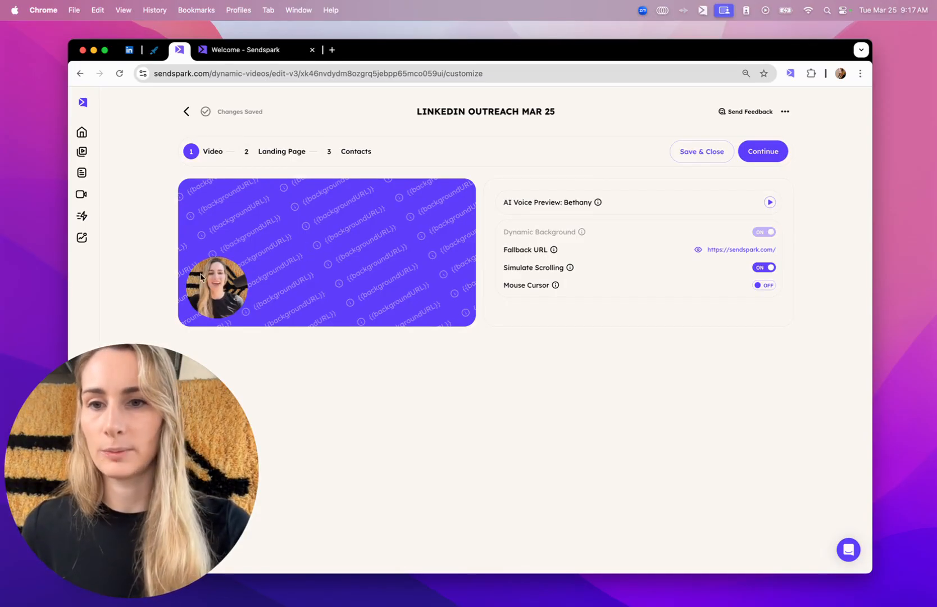
left_click(281, 151)
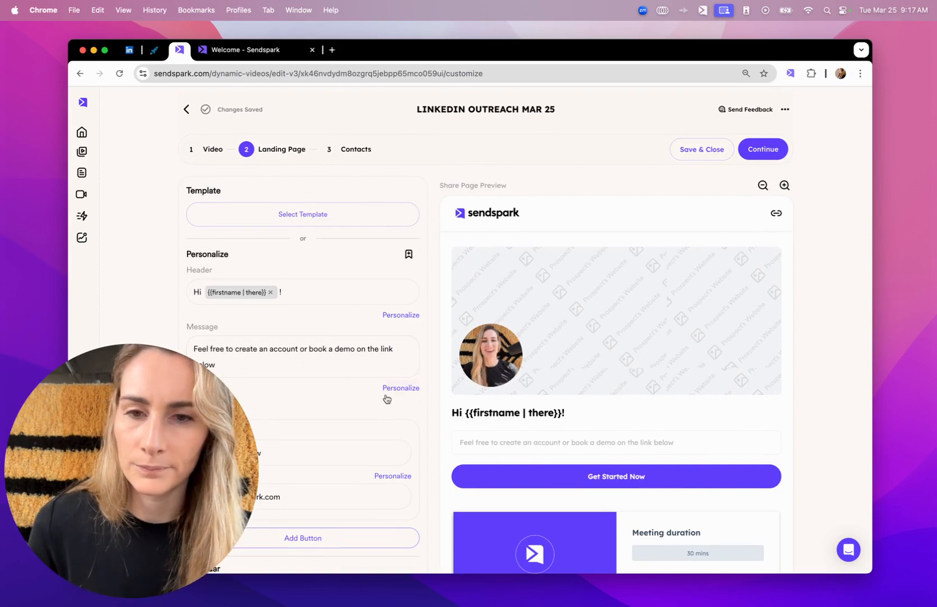
scroll("down", 3)
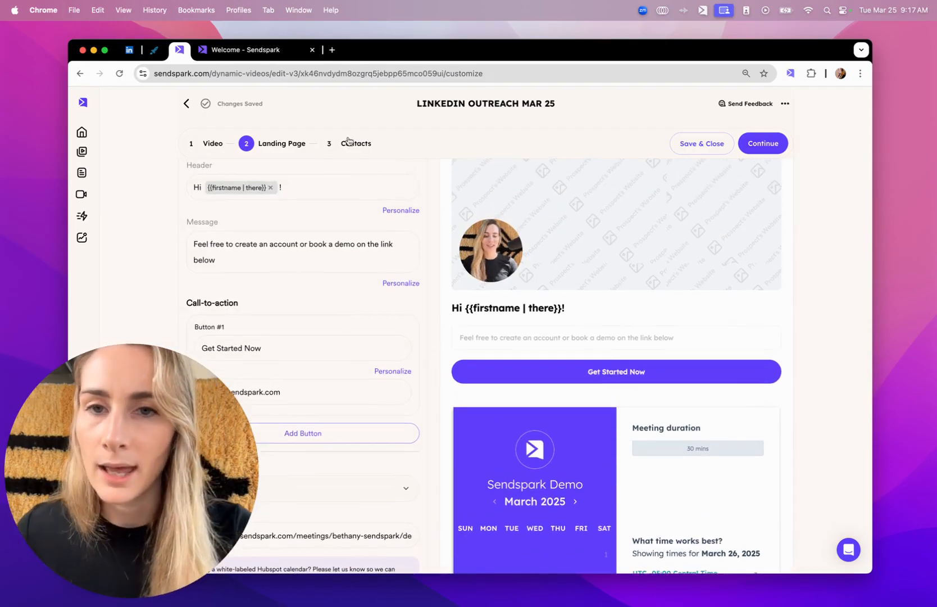
left_click(355, 143)
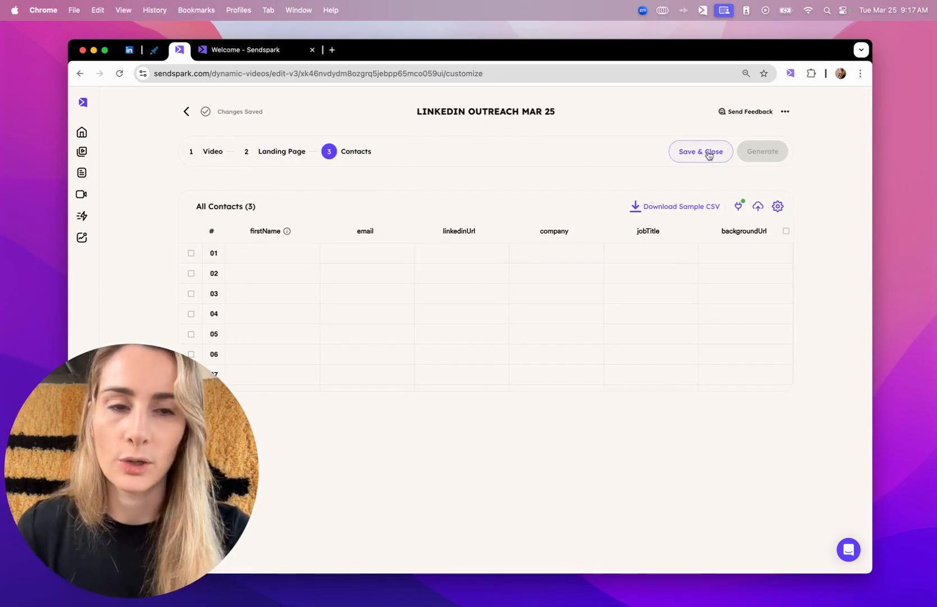
left_click(700, 151)
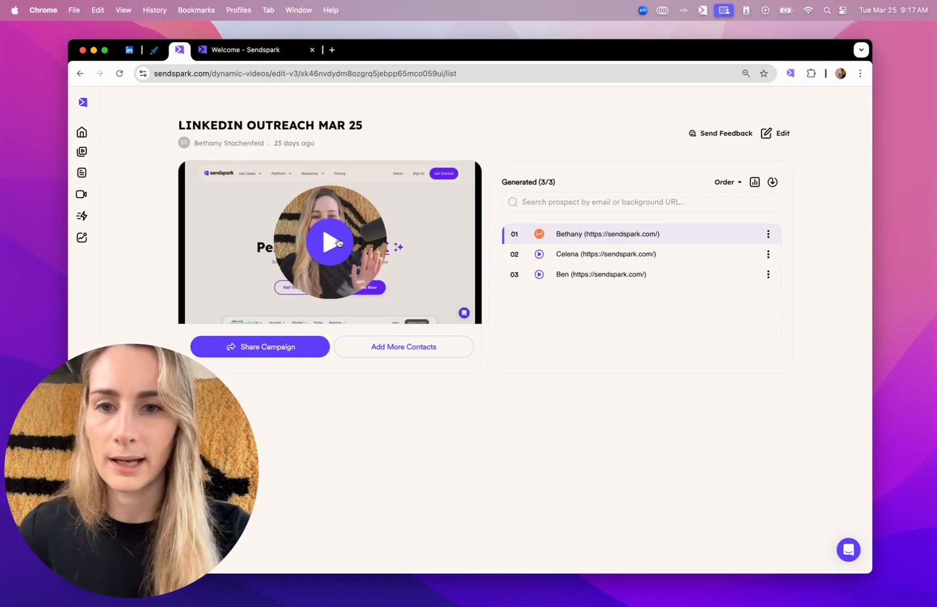
Preview two prospects' personalized Sendspark videos, then start a new Expandi campaign.
left_click(330, 242)
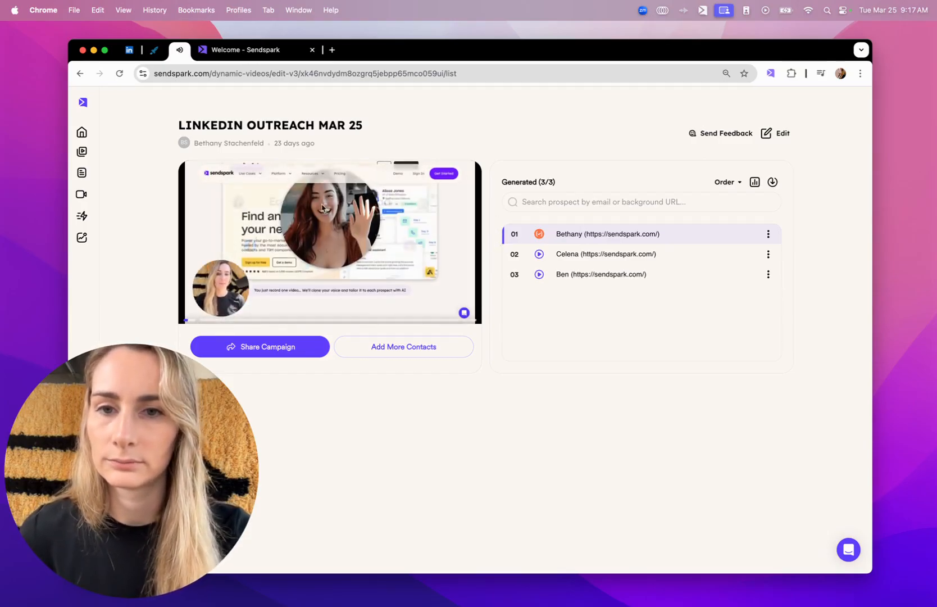
left_click(329, 241)
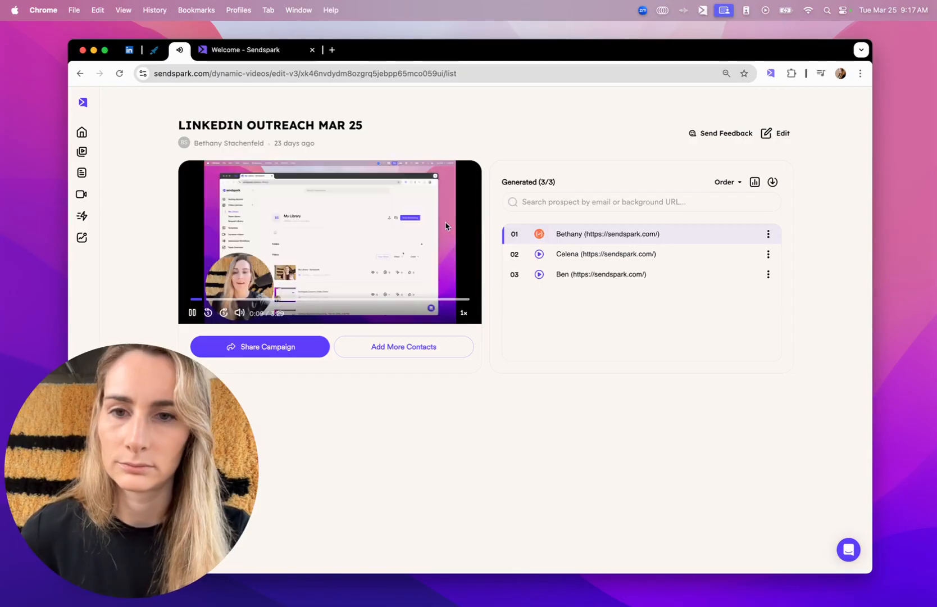
left_click(604, 254)
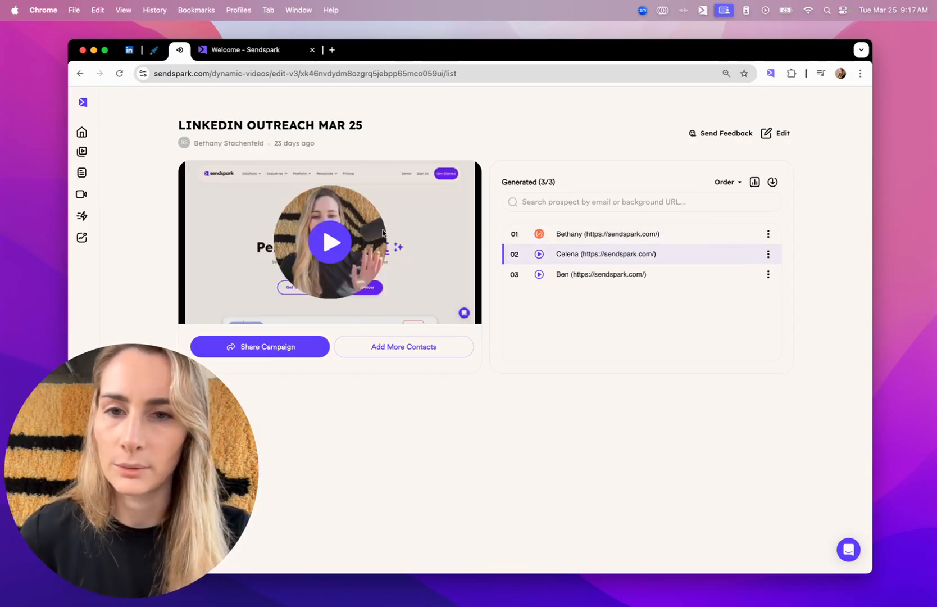
left_click(329, 243)
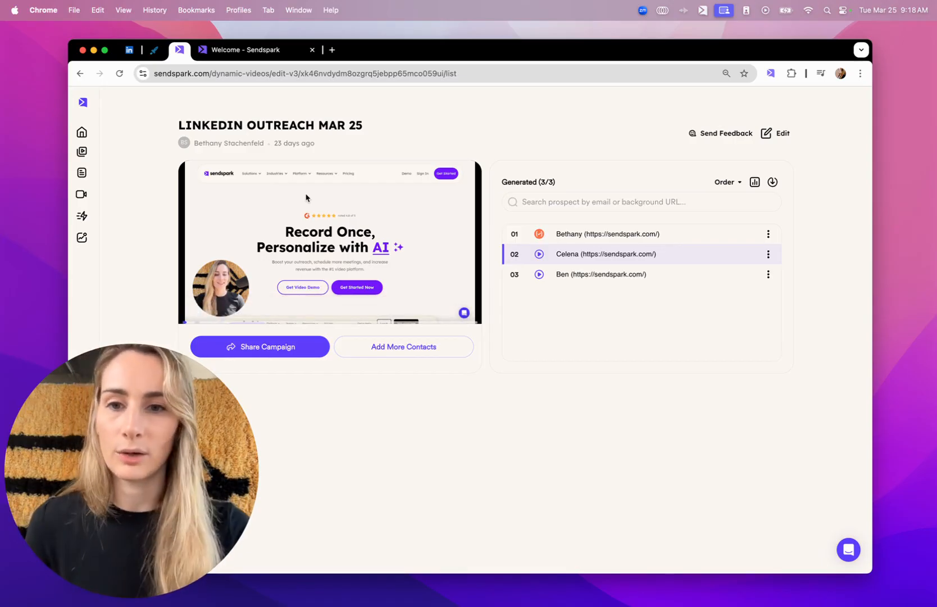
left_click(329, 245)
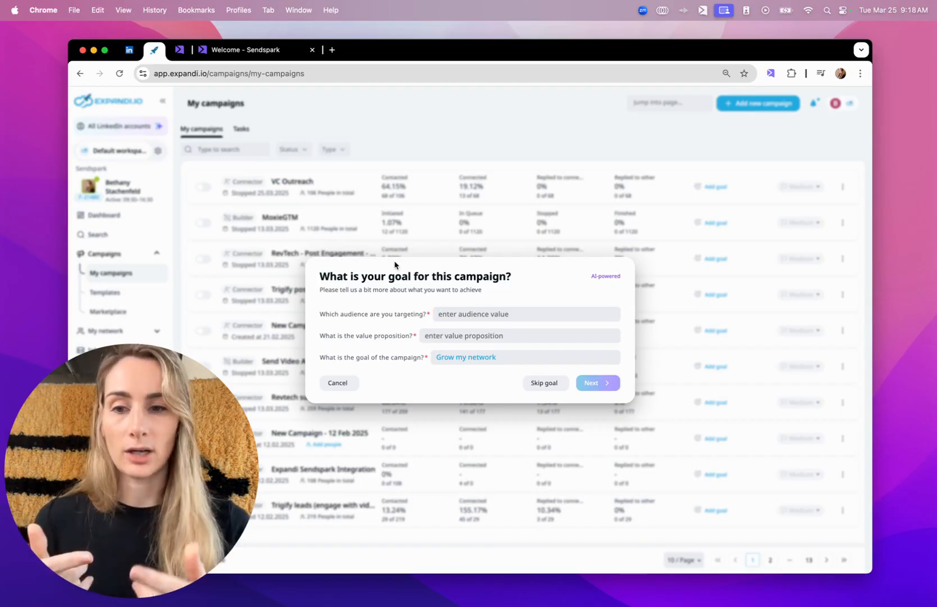
Skip the goal and create a blank Connector campaign whose message starts 'Hi {first_name}'.
left_click(338, 382)
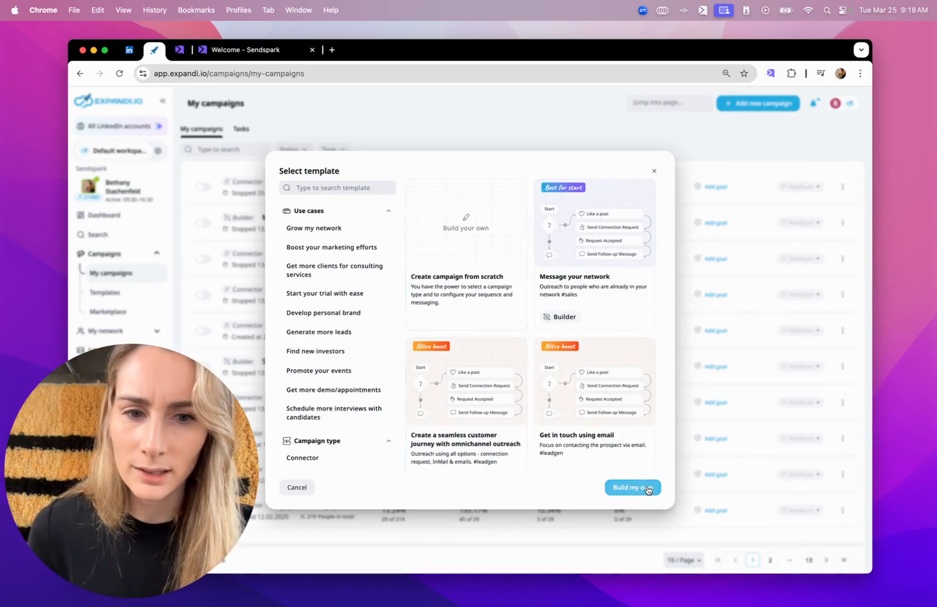
left_click(632, 488)
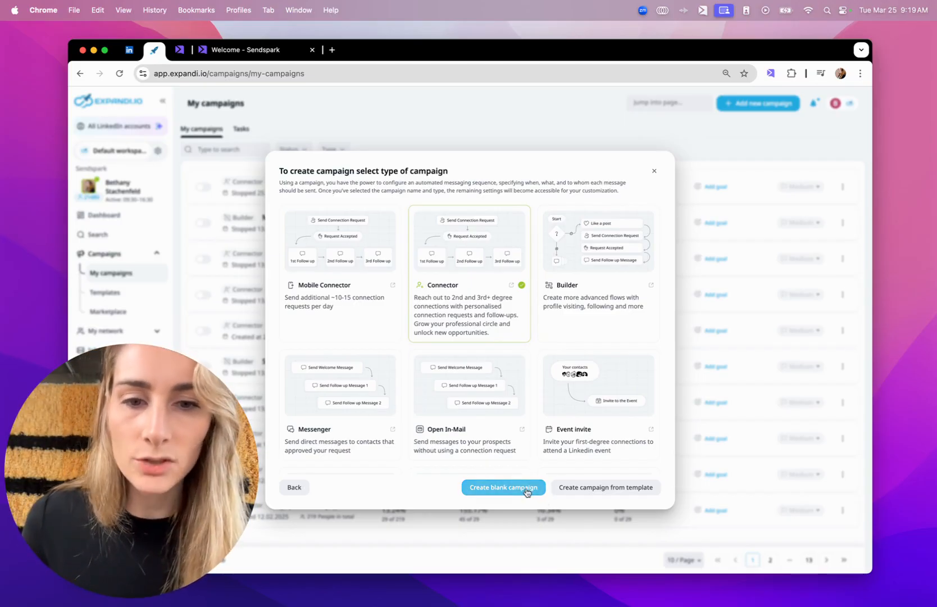
left_click(502, 487)
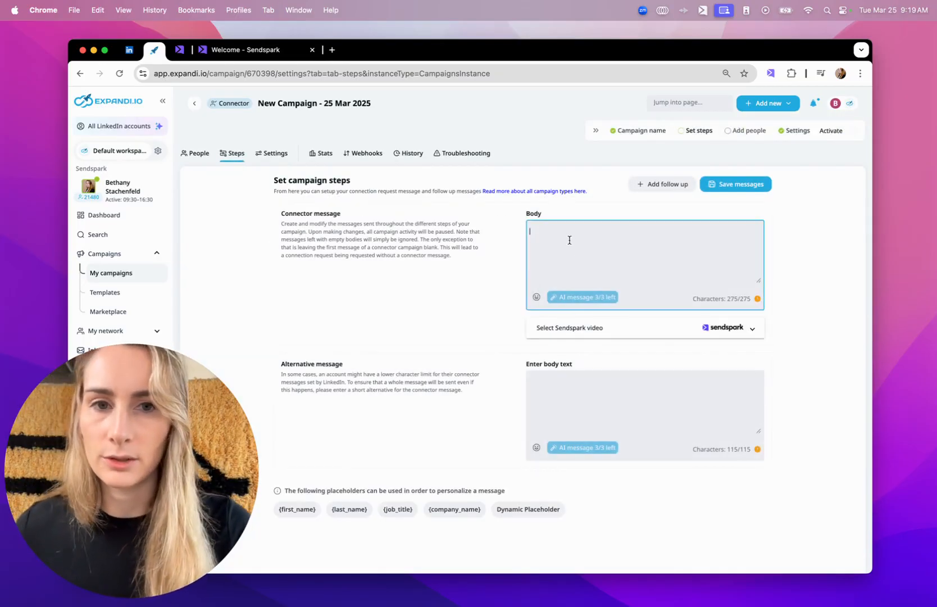
type("Hi")
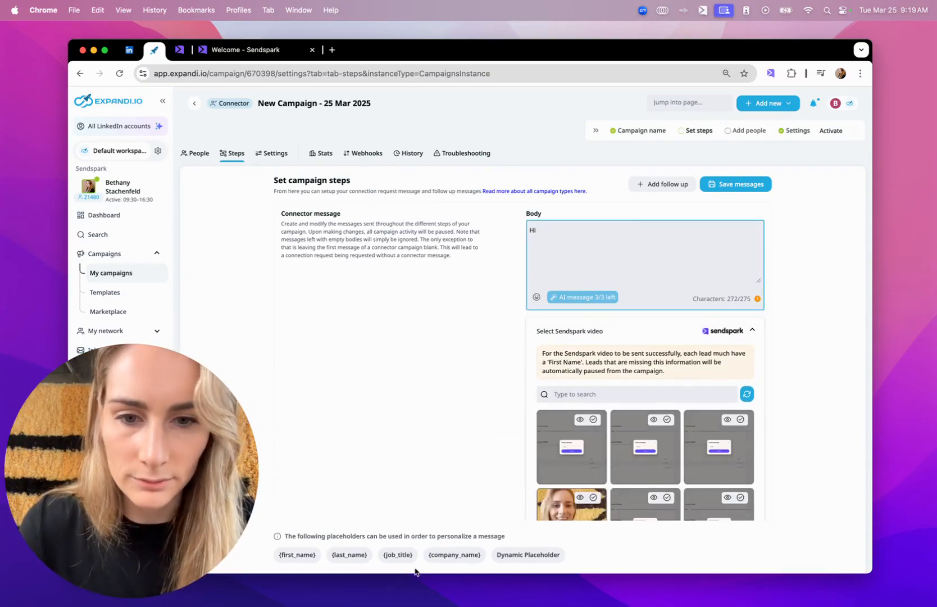
left_click(296, 557)
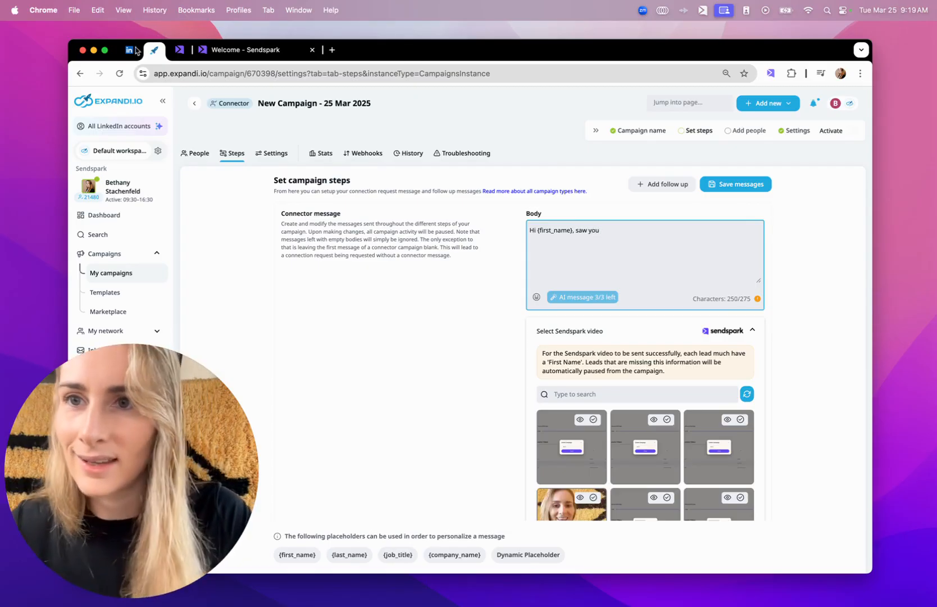
Write the connection message mentioning Ivan's ABM post and offering personalized AI videos.
left_click(129, 50)
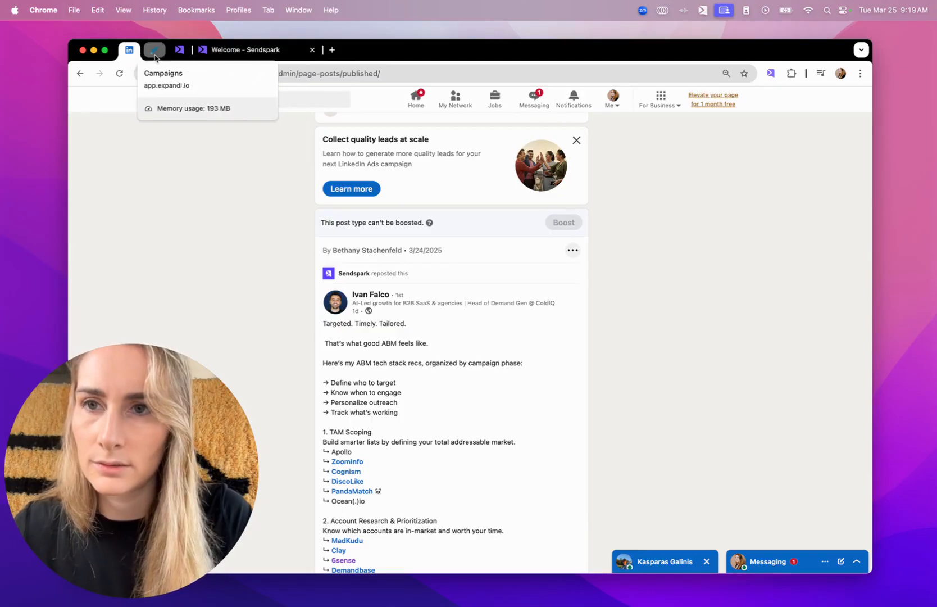
left_click(155, 49)
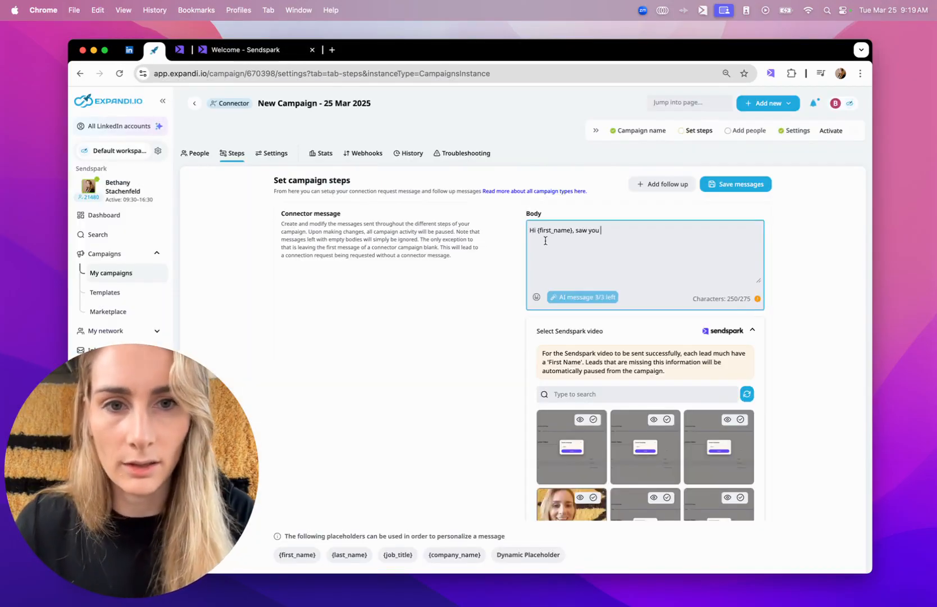
type("liked")
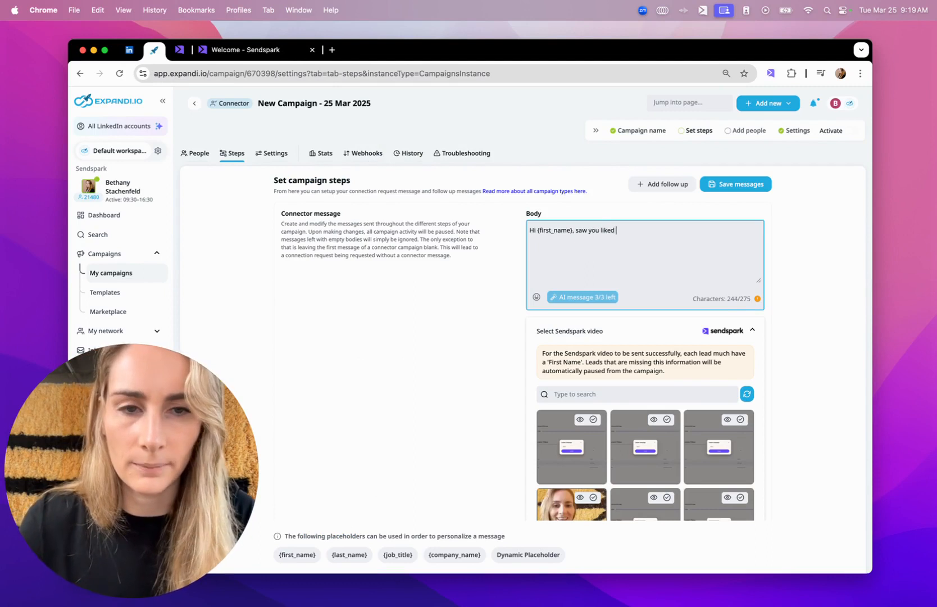
type("Ivan's post")
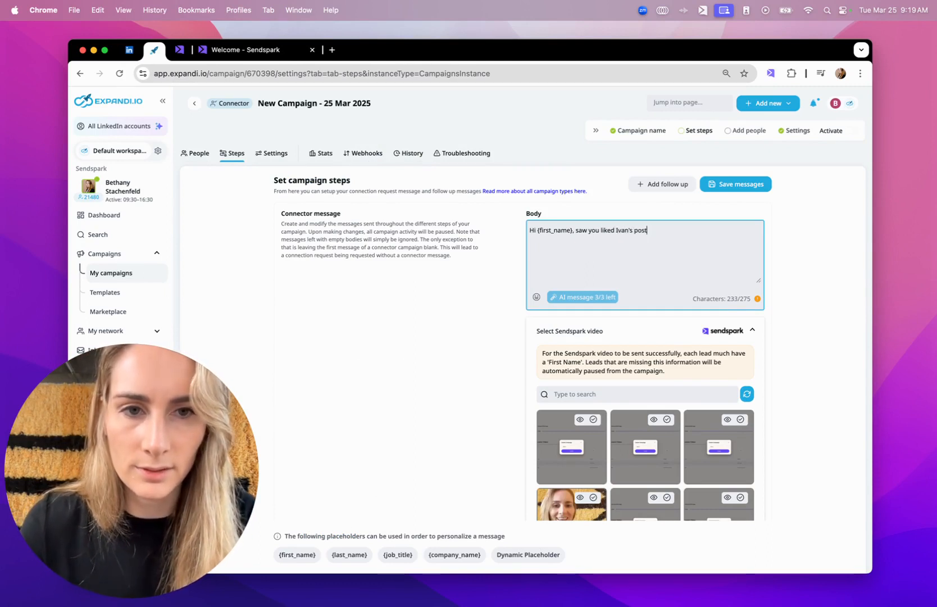
type("about AM")
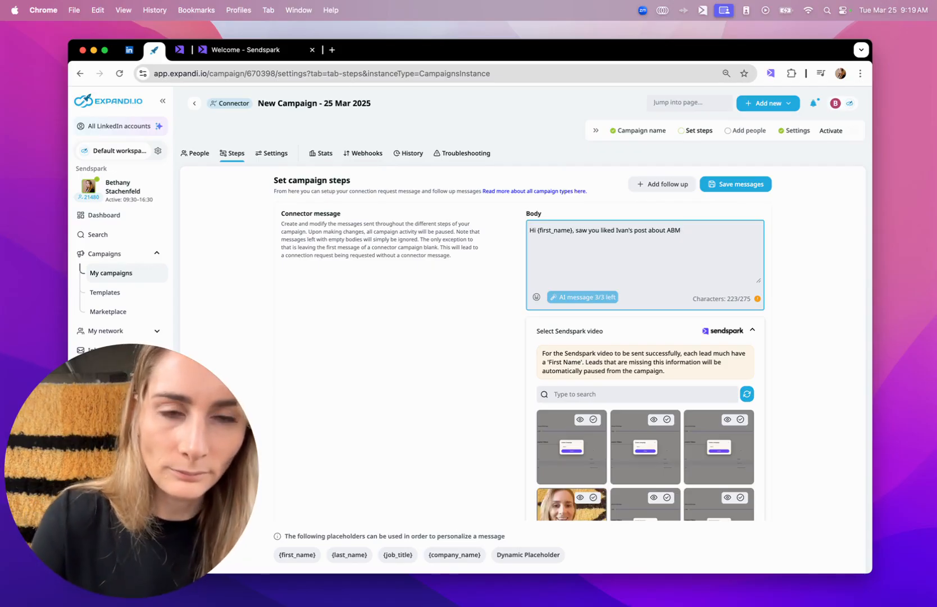
type("that referenced Sendspark.")
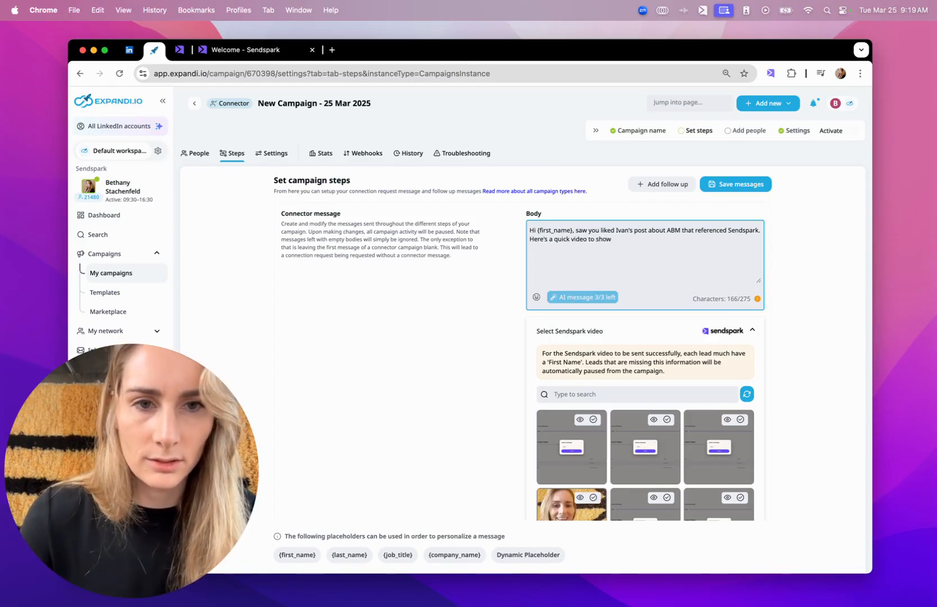
type("how you can y")
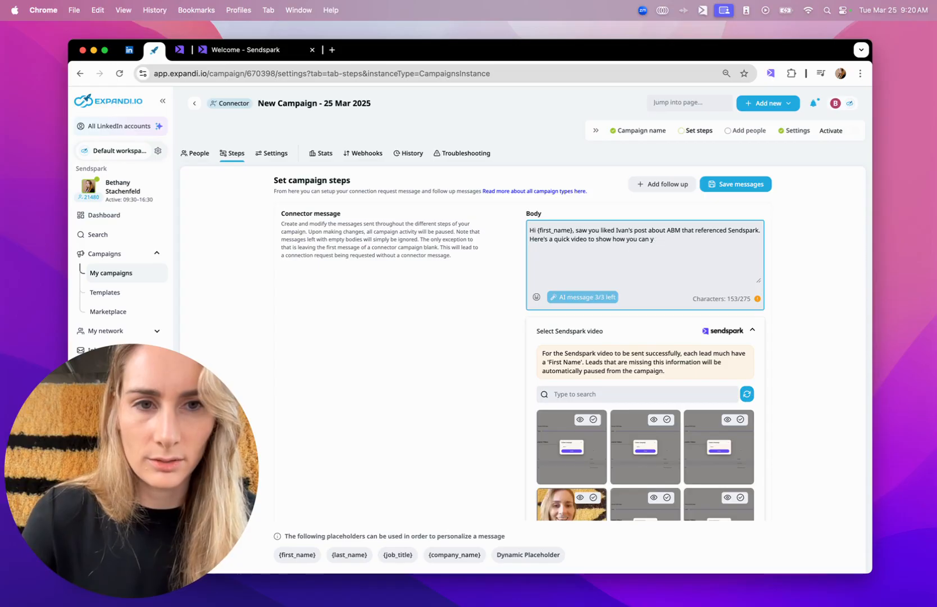
type("use our AI to make personalized")
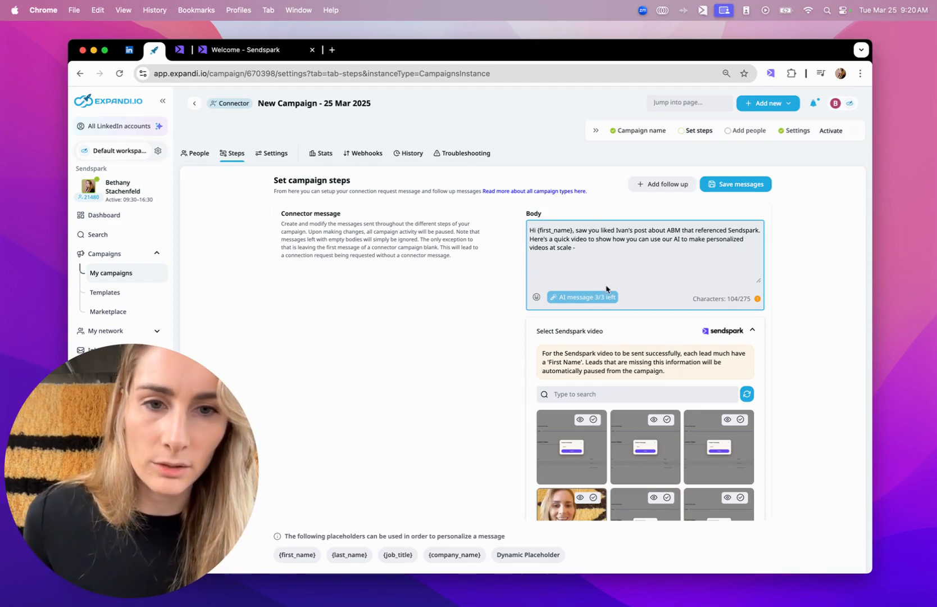
mouse_move(573, 331)
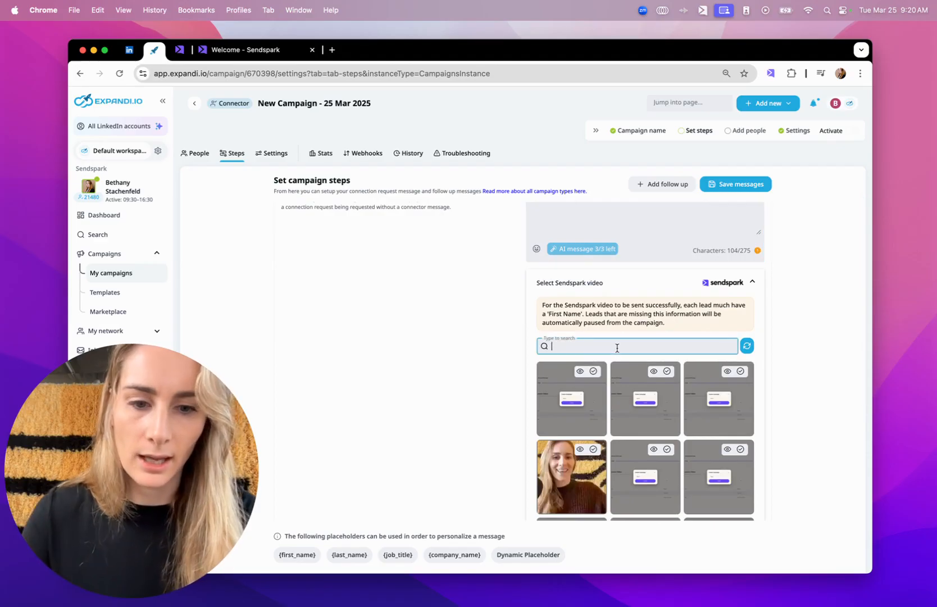
Attach the LINKEDIN OUTREACH Sendspark video to the connection message and save the campaign steps.
left_click(537, 250)
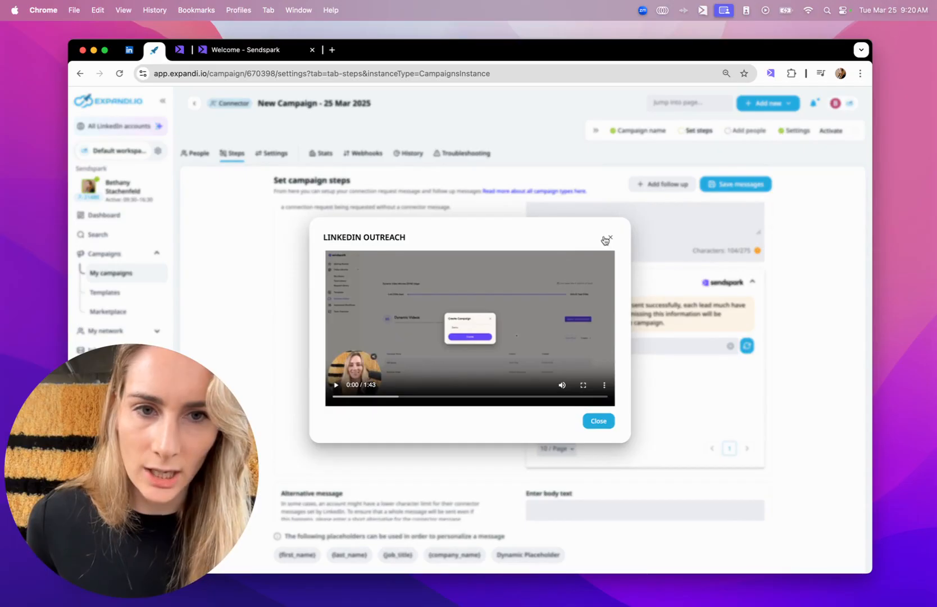
left_click(610, 238)
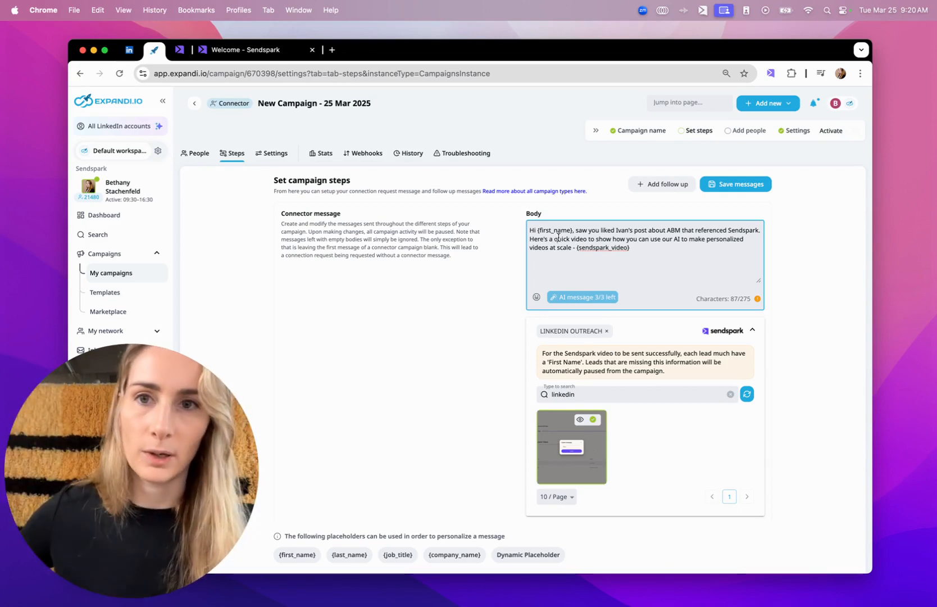
left_click(179, 50)
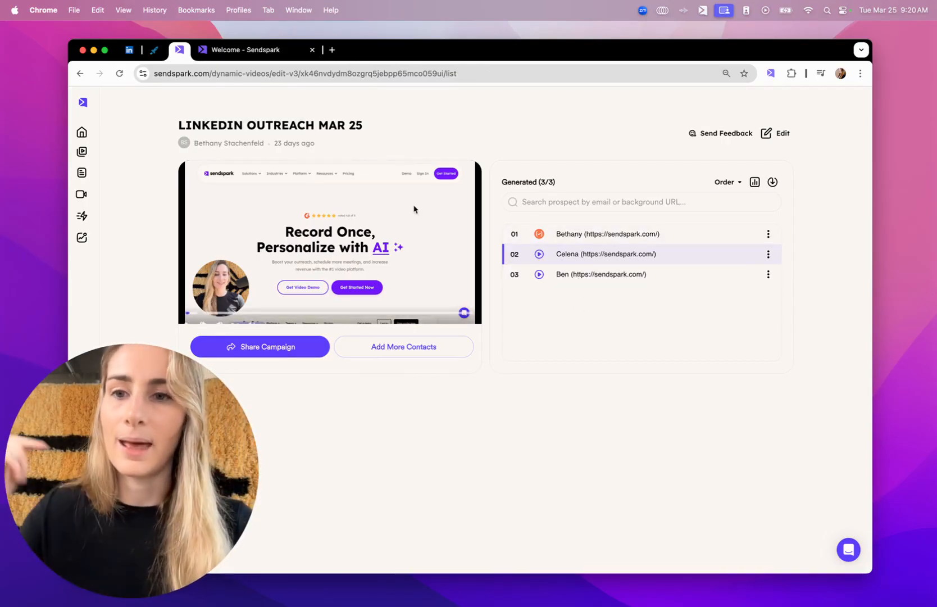
left_click(128, 49)
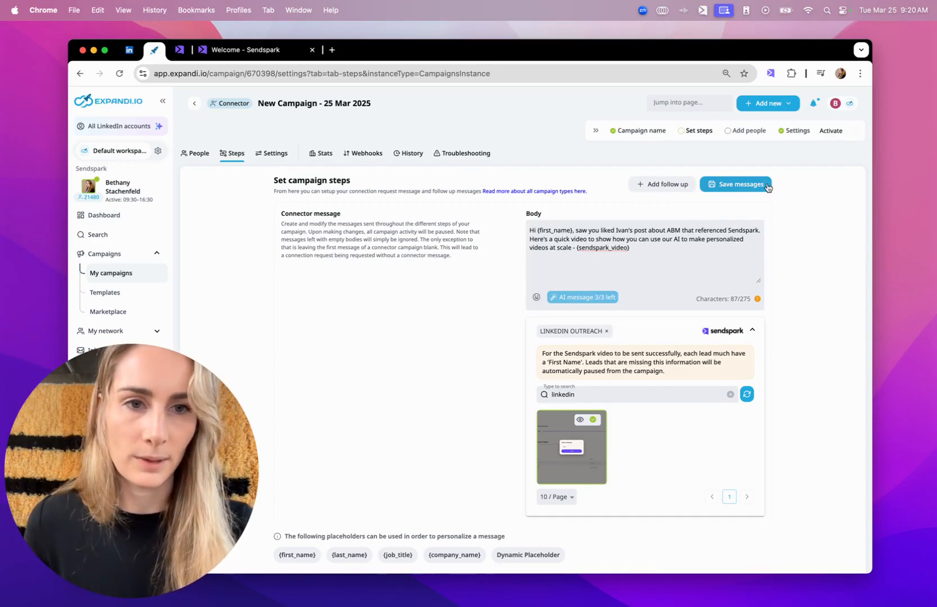
left_click(735, 183)
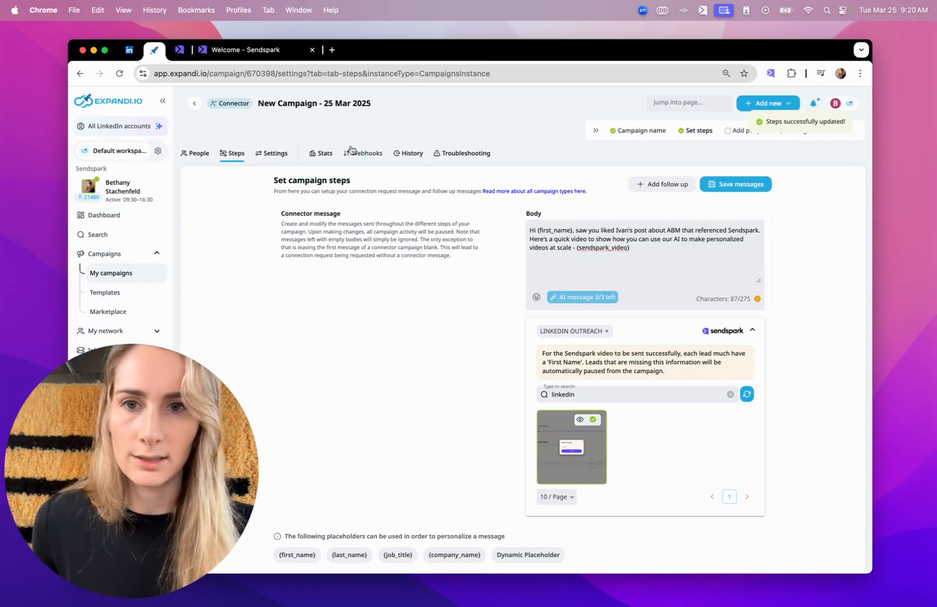
left_click(275, 152)
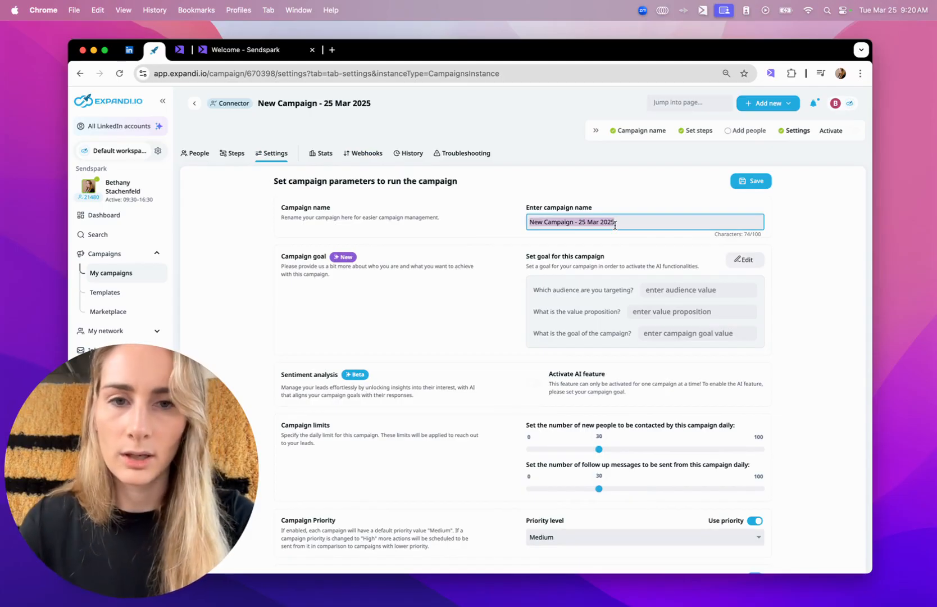
Name the campaign 'Post Engagemennt - Ivan', cap daily new contacts at 25, and save the settings.
type("Post Engagemennt -")
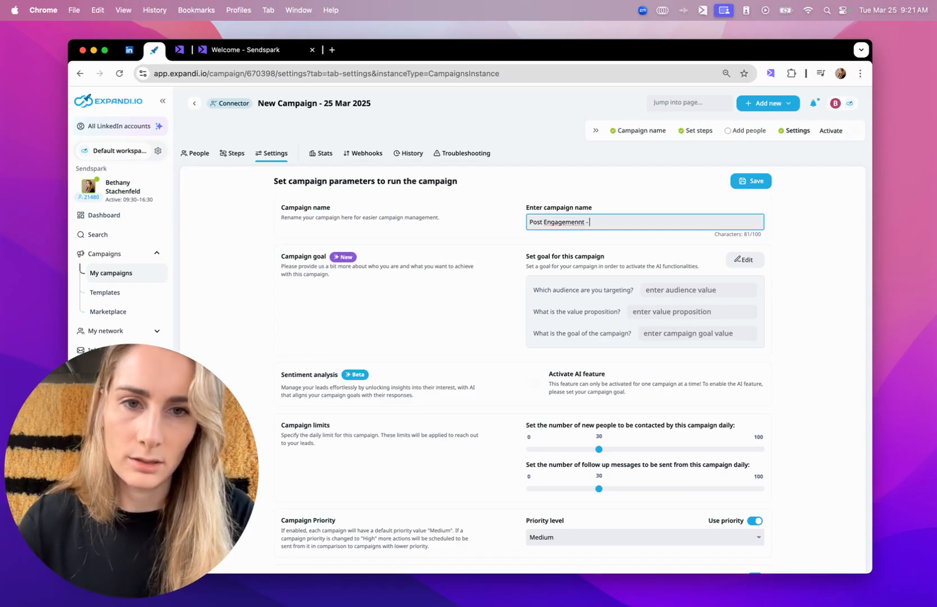
type("Ivan")
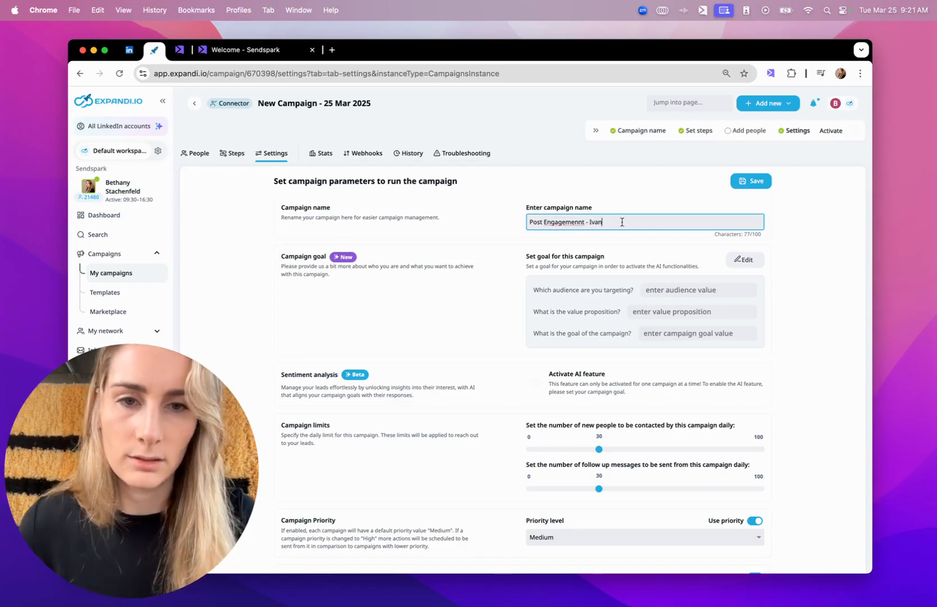
scroll("down", 3)
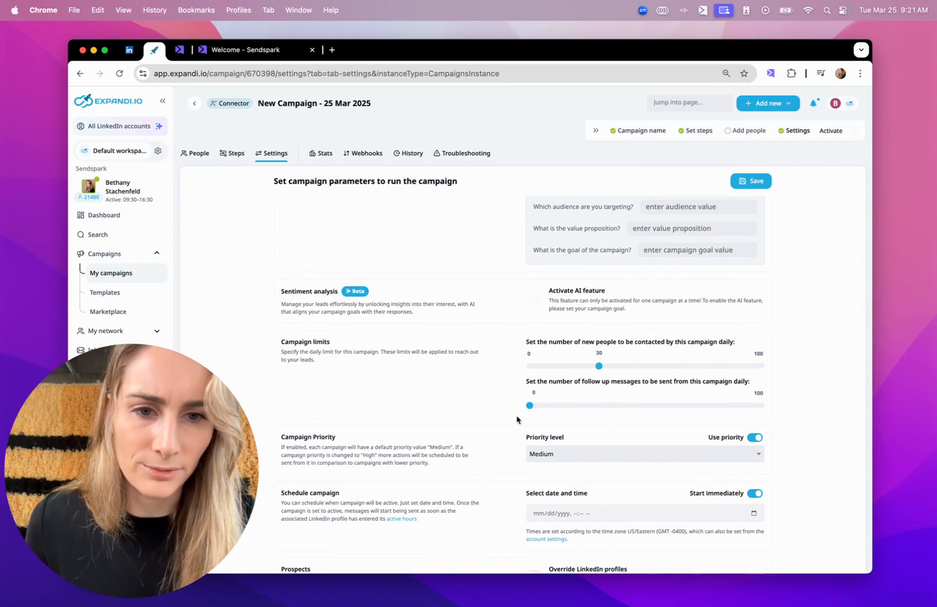
left_click_drag(598, 366, 589, 366)
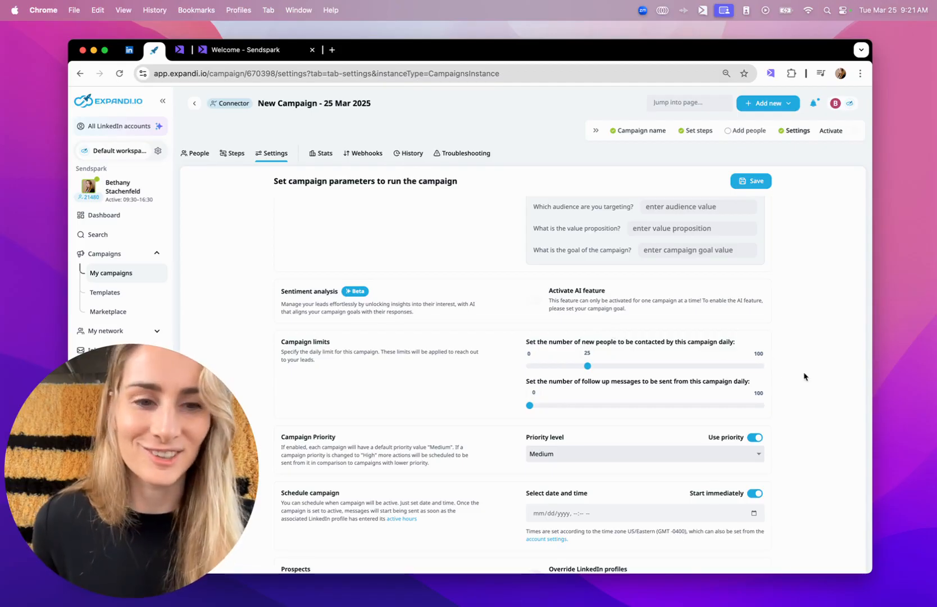
scroll("down", 3)
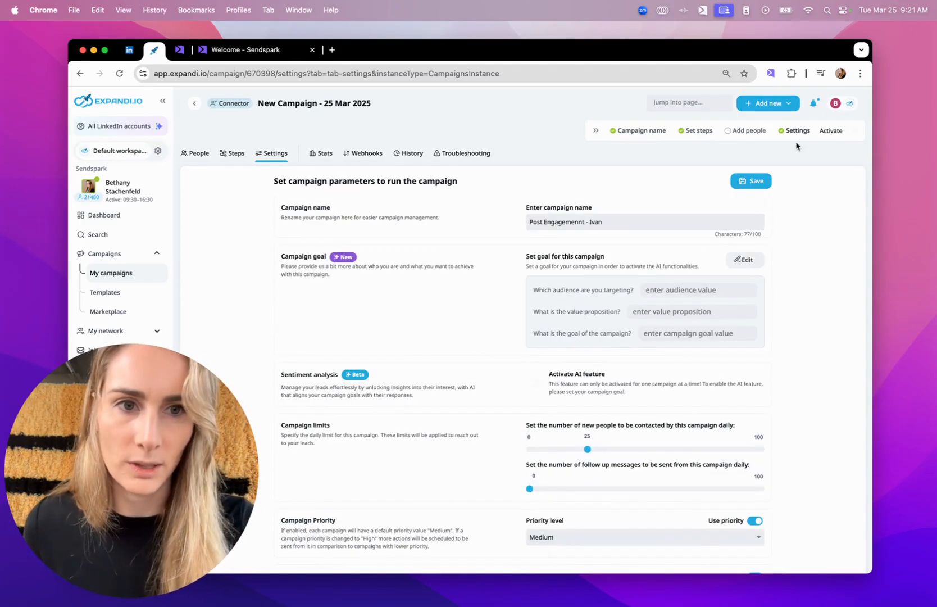
left_click(750, 181)
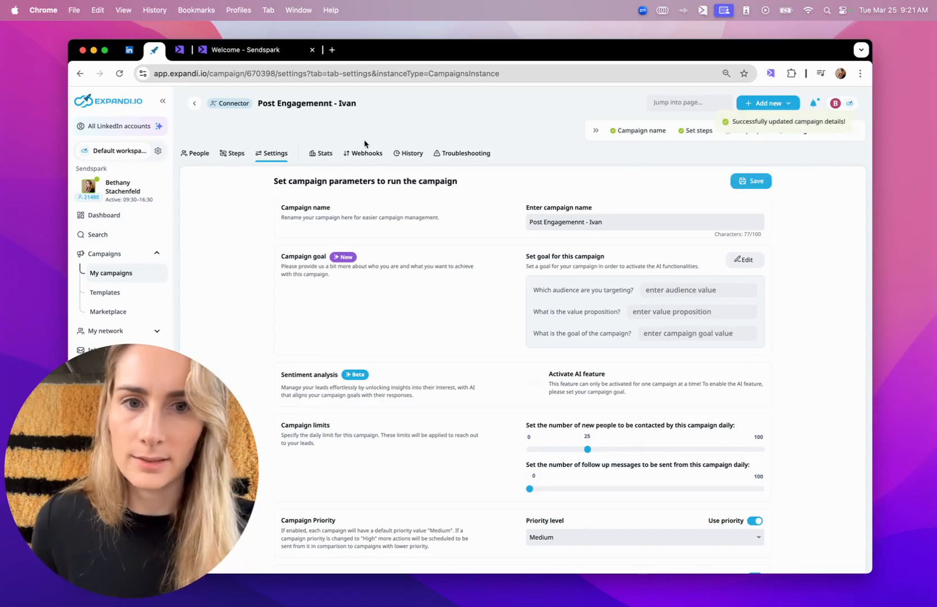
left_click(195, 153)
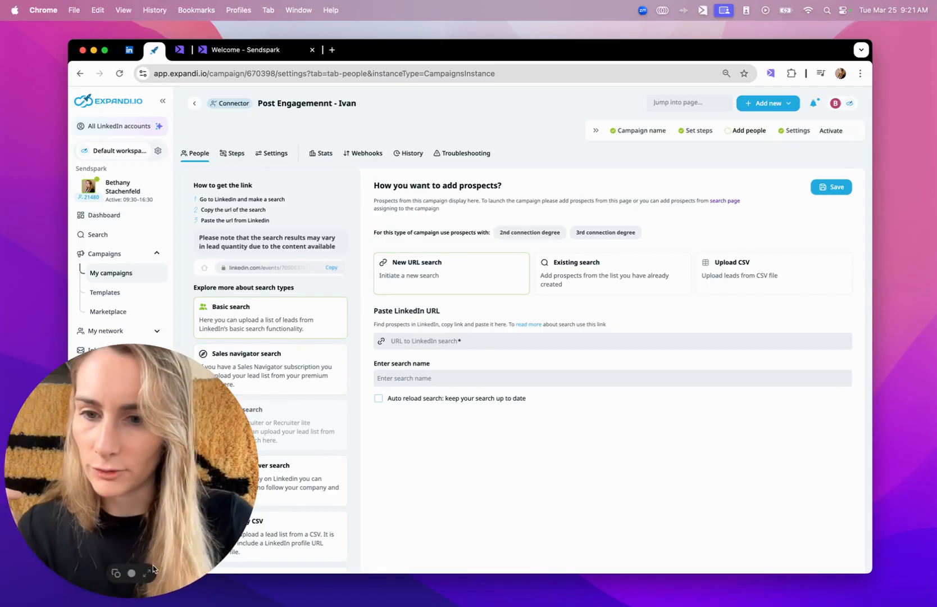
Paste the LinkedIn post link as a post-engagement search named Ivan, then reopen the post's options.
scroll("down", 3)
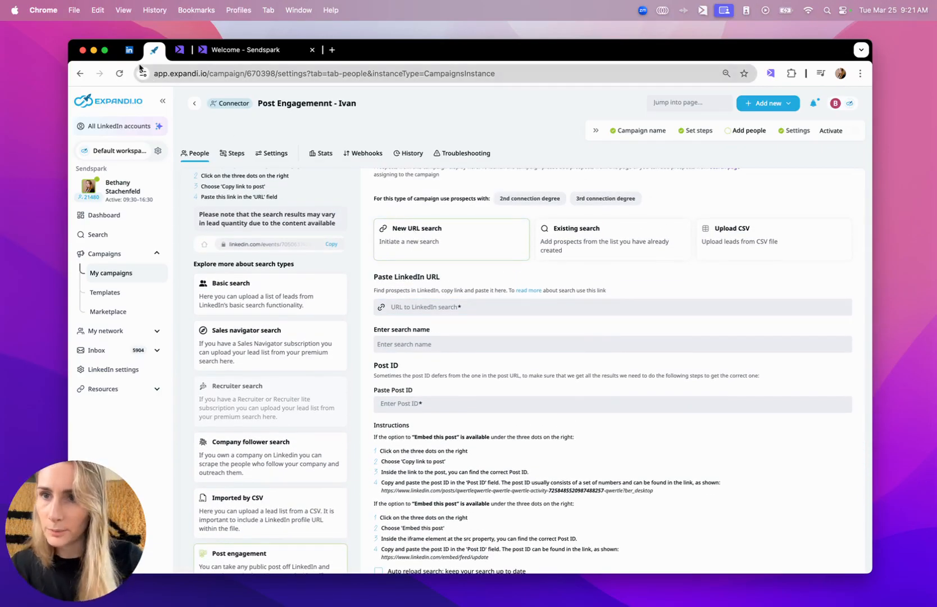
left_click(130, 50)
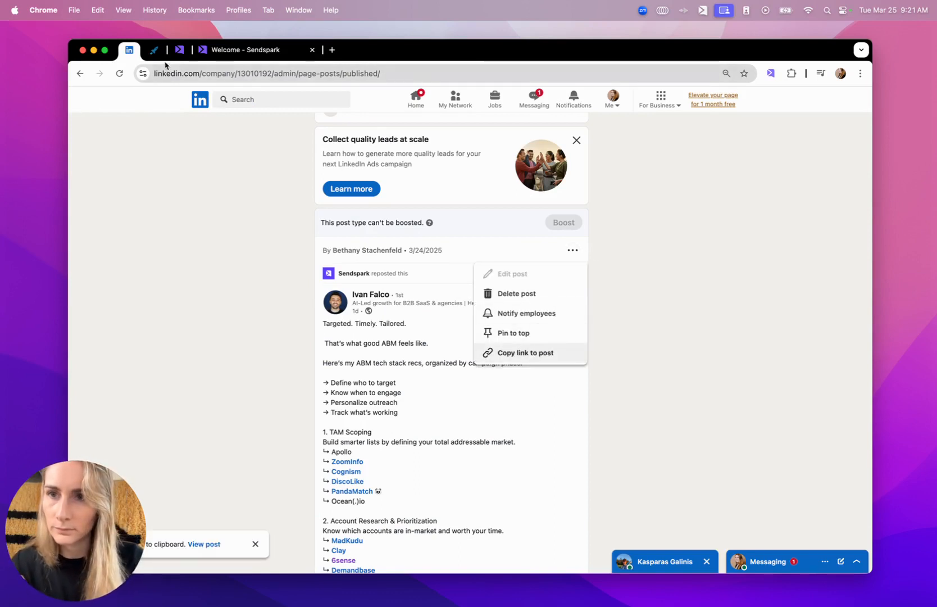
left_click(153, 49)
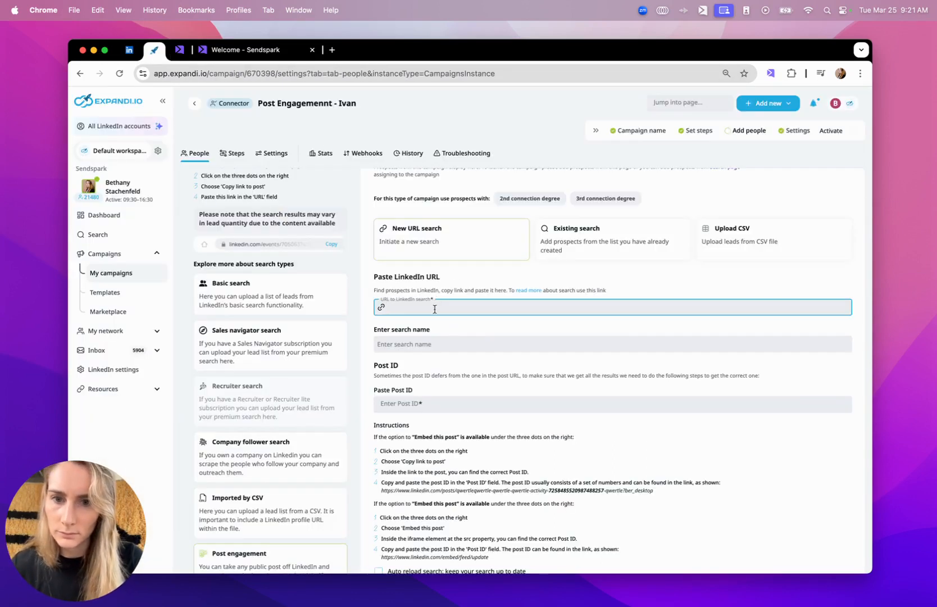
type("Ivan")
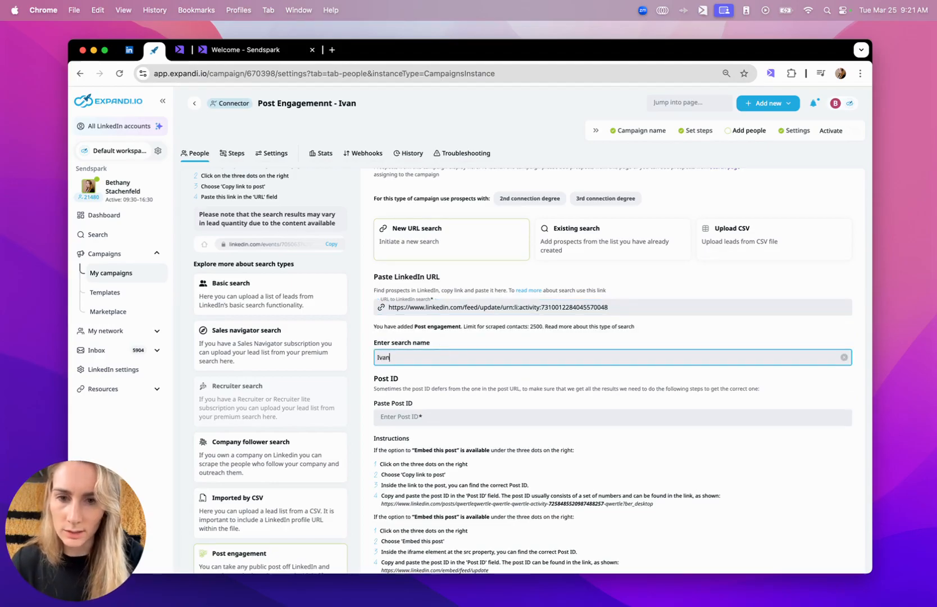
left_click(129, 49)
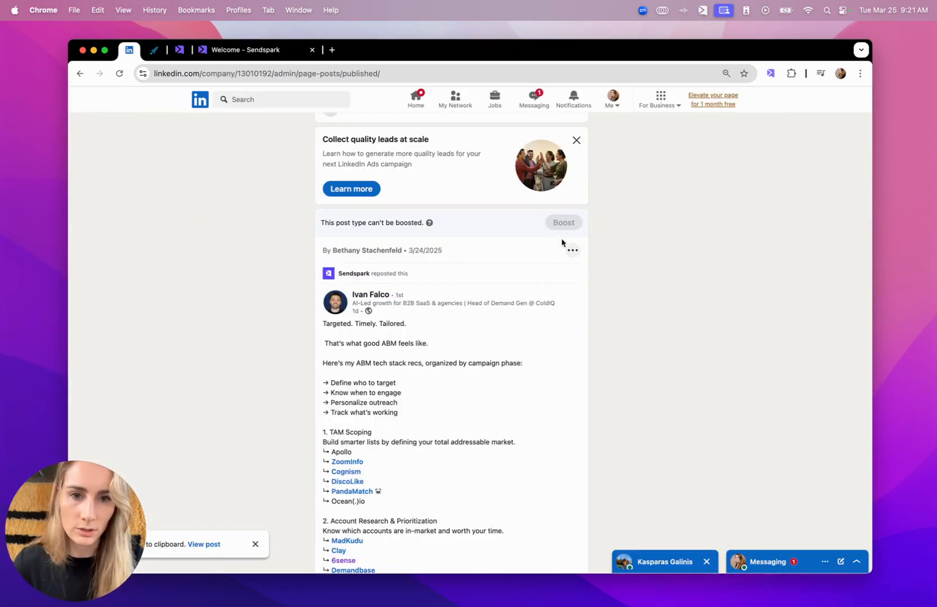
left_click(571, 249)
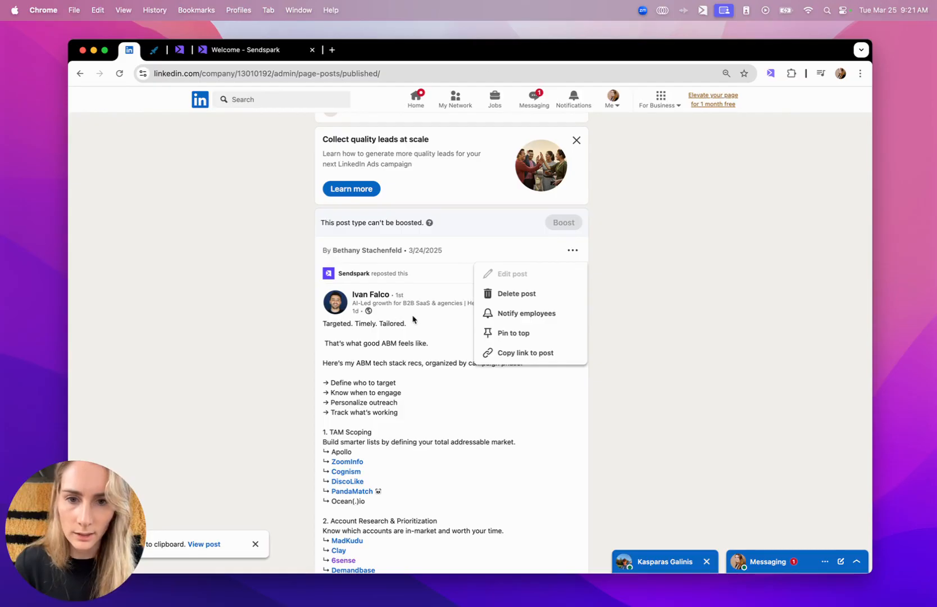
mouse_move(512, 333)
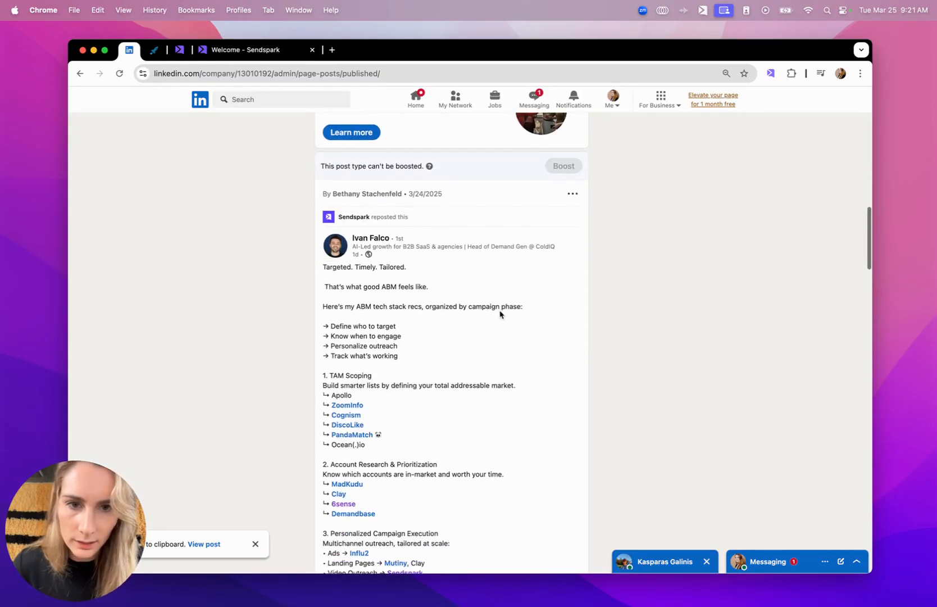
left_click(571, 193)
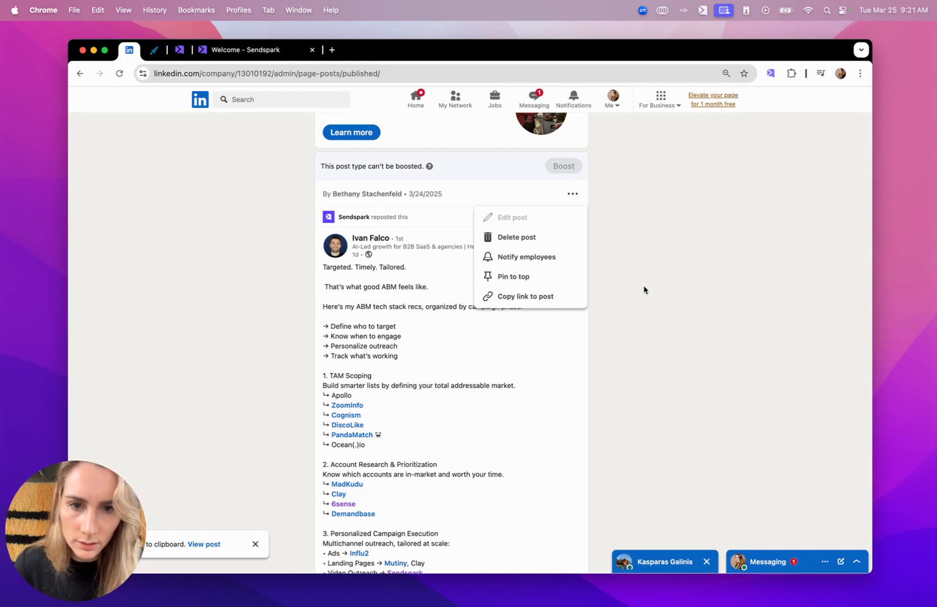
Open the post on its own page, copy its embed code, and pick out the post ID.
left_click(204, 544)
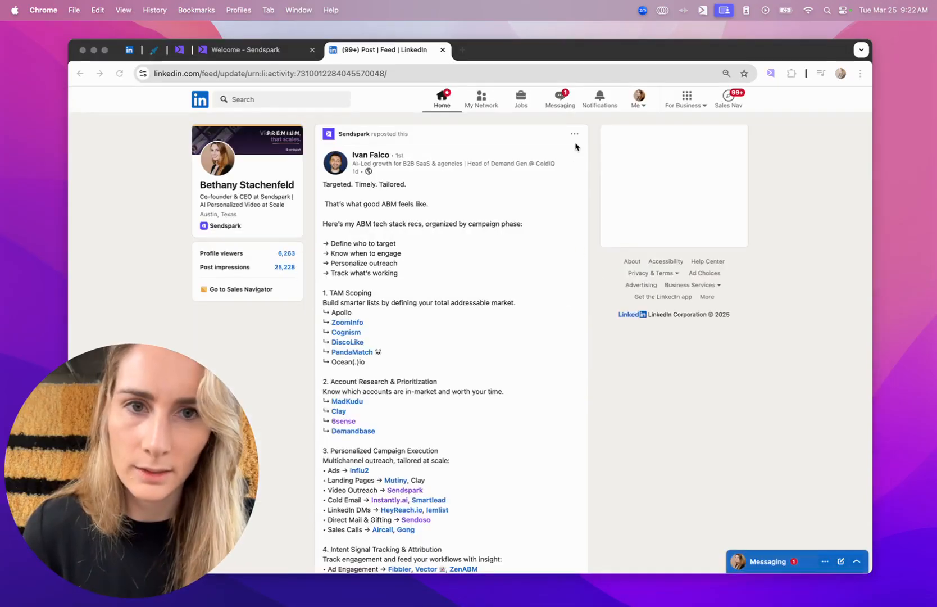
left_click(574, 133)
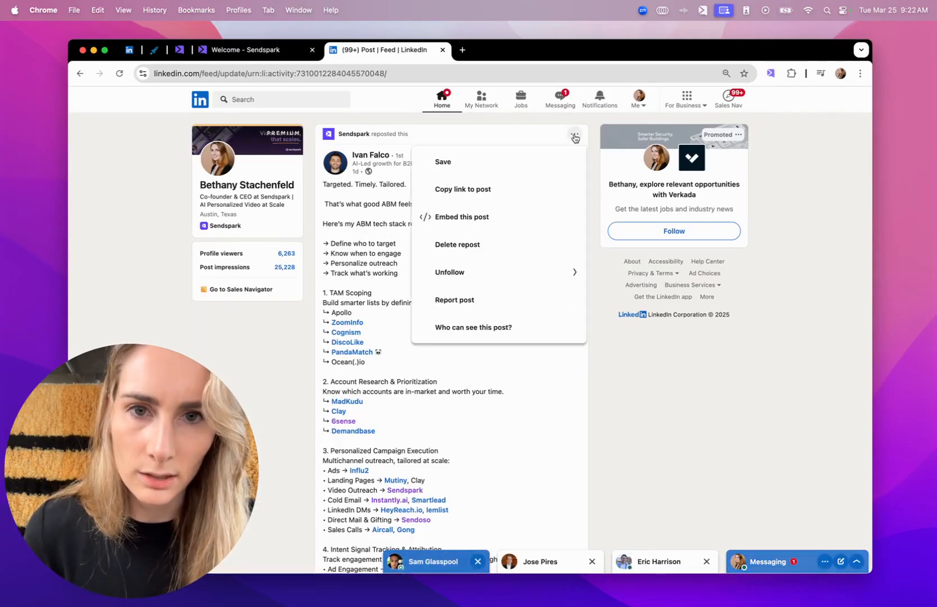
left_click(462, 217)
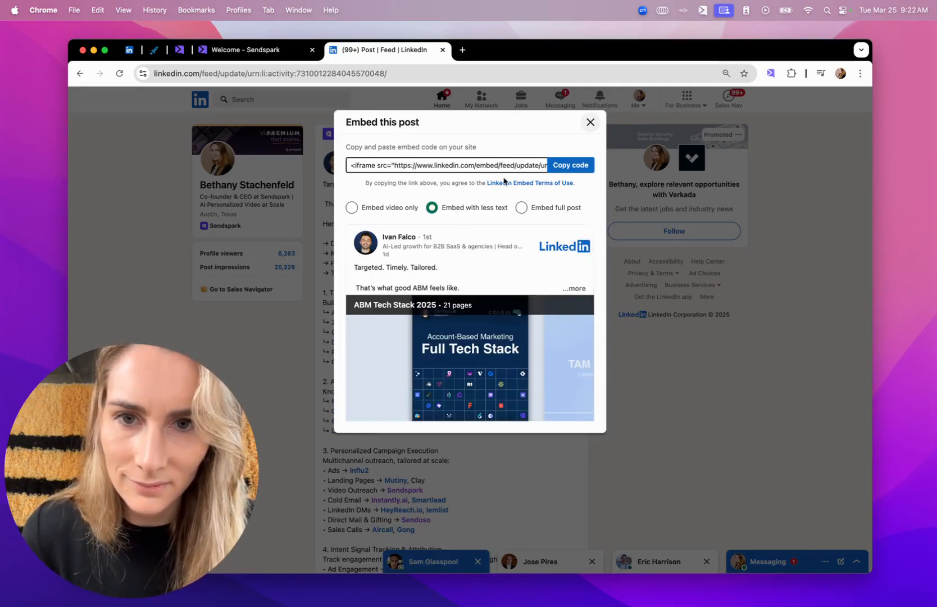
left_click(448, 166)
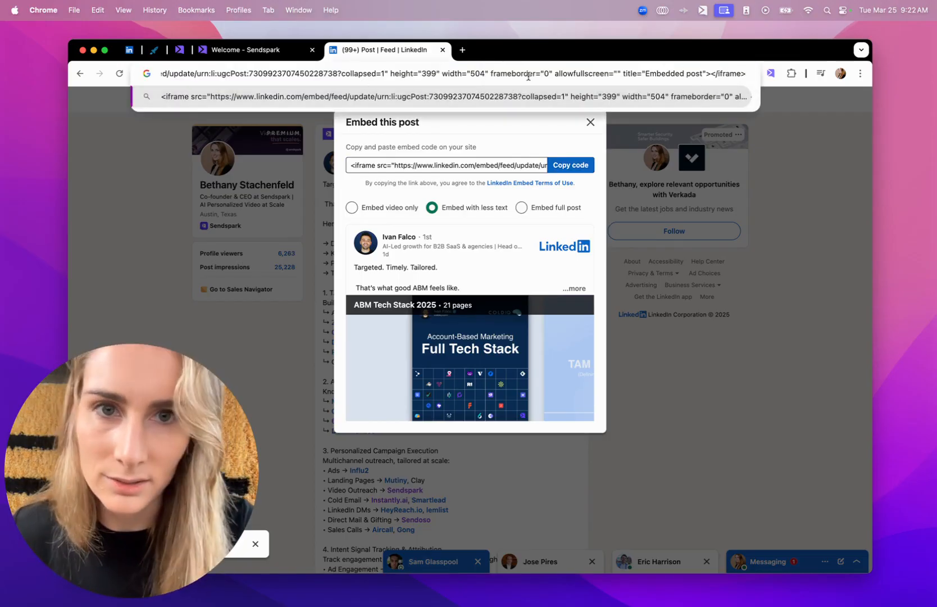
double_click(293, 73)
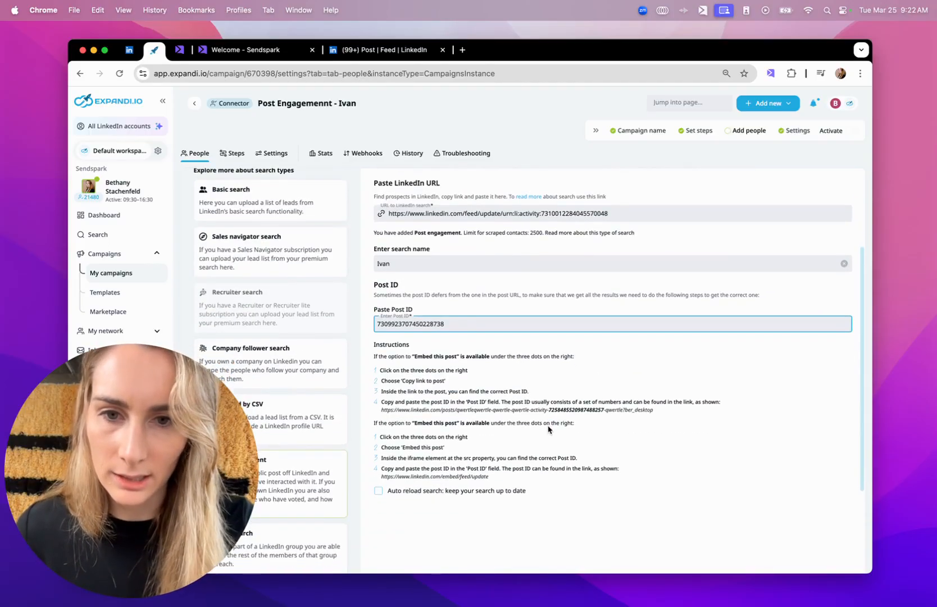
scroll("down", 3)
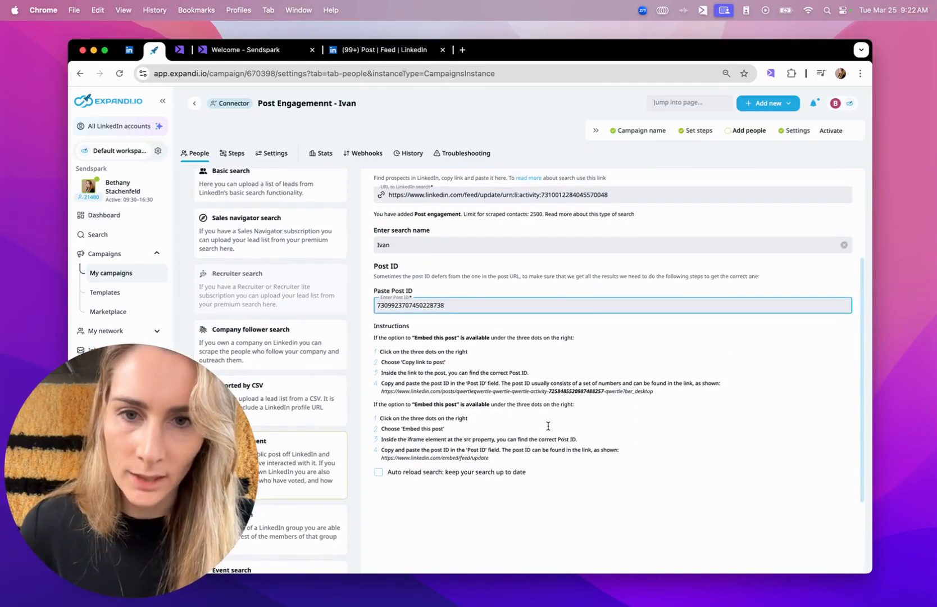
left_click(379, 471)
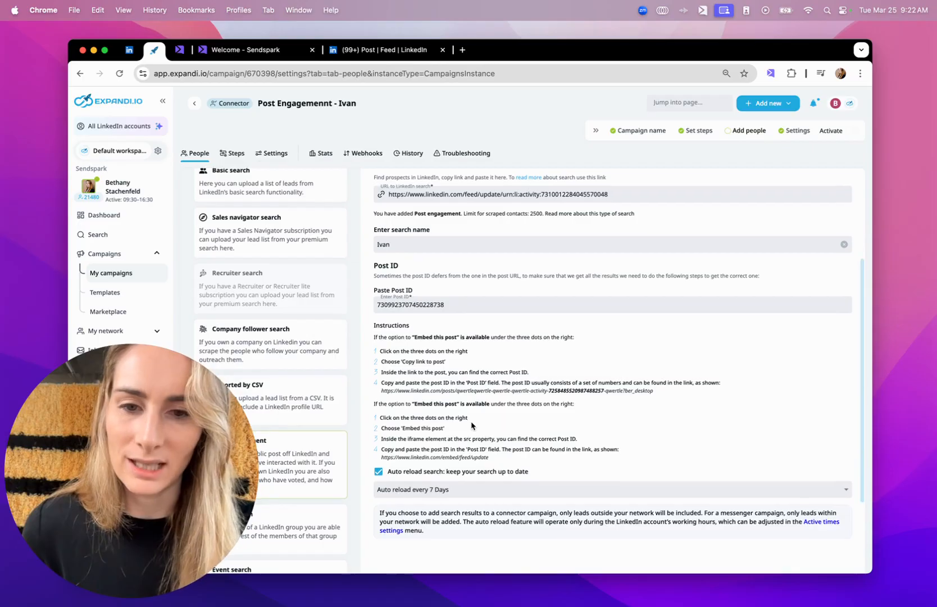
scroll("down", 3)
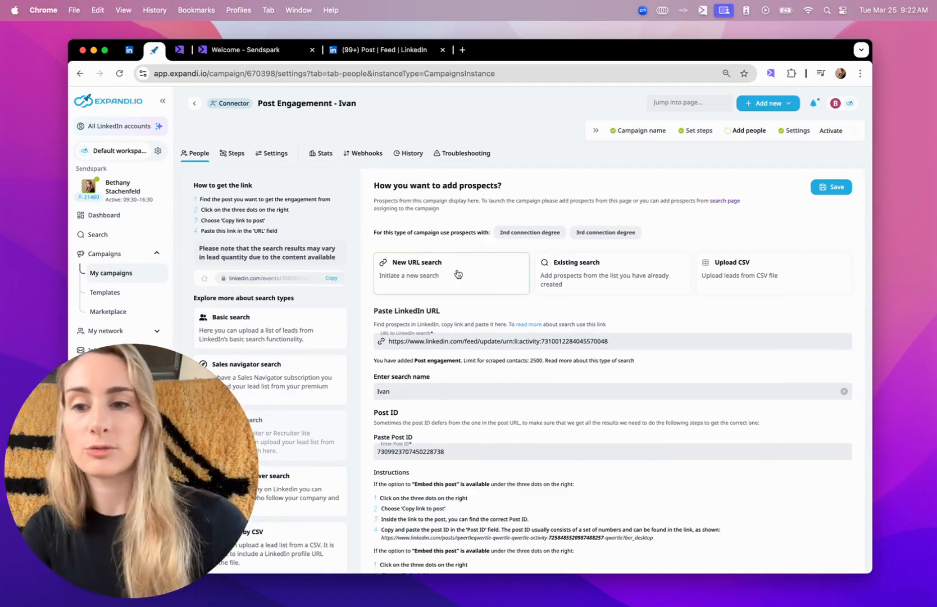
mouse_move(512, 274)
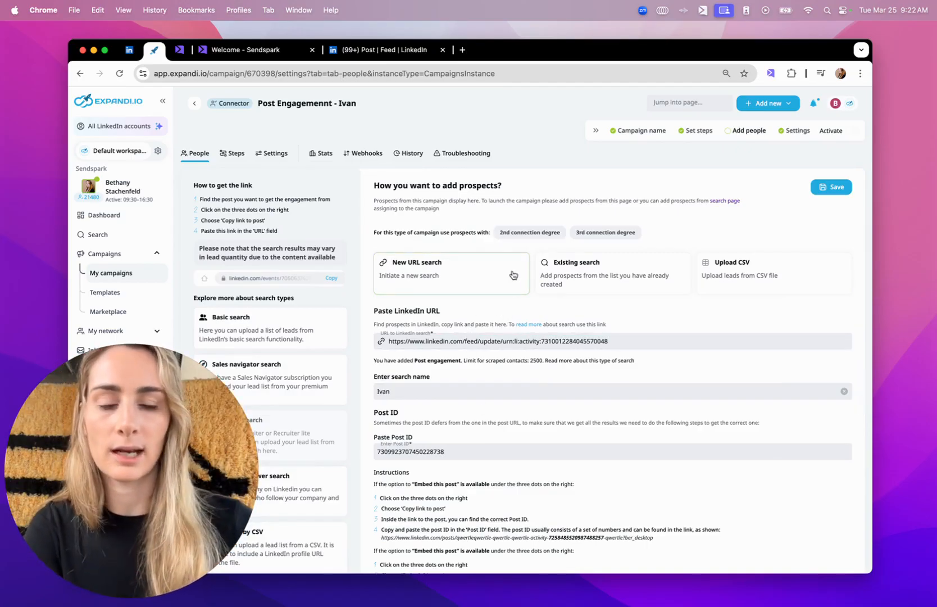
scroll("down", 3)
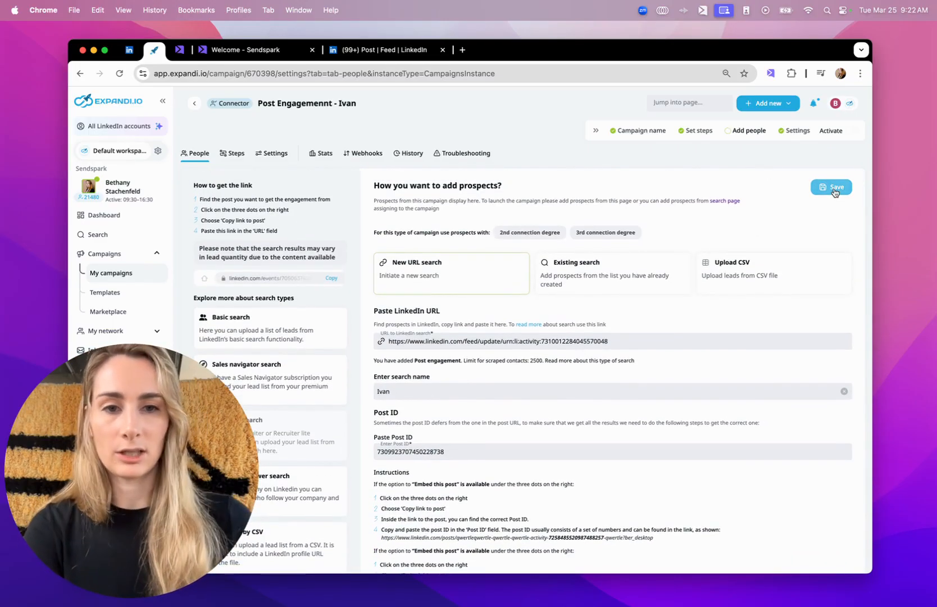
Save the prospect search so Expandi starts adding the post's engagers as people.
left_click(830, 187)
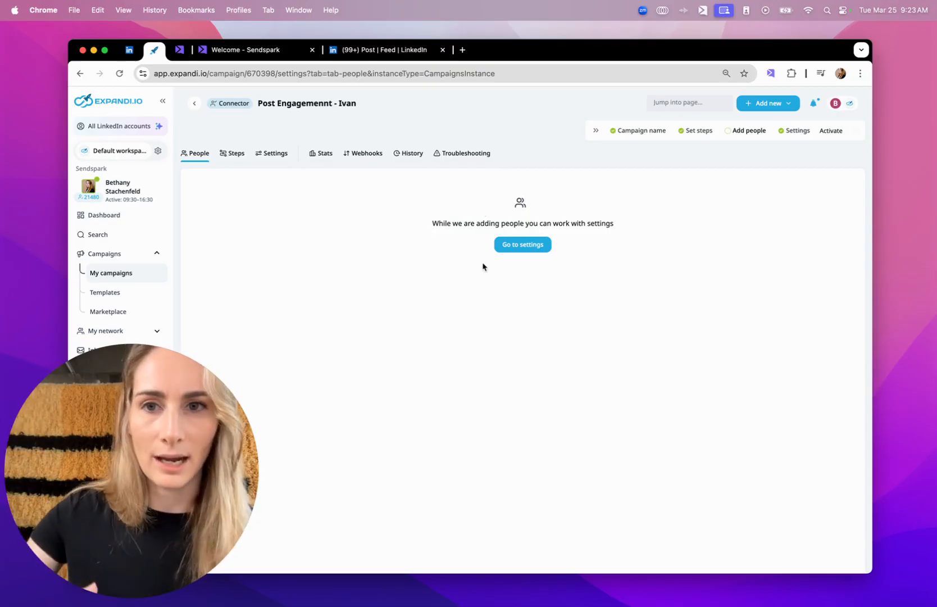
mouse_move(357, 258)
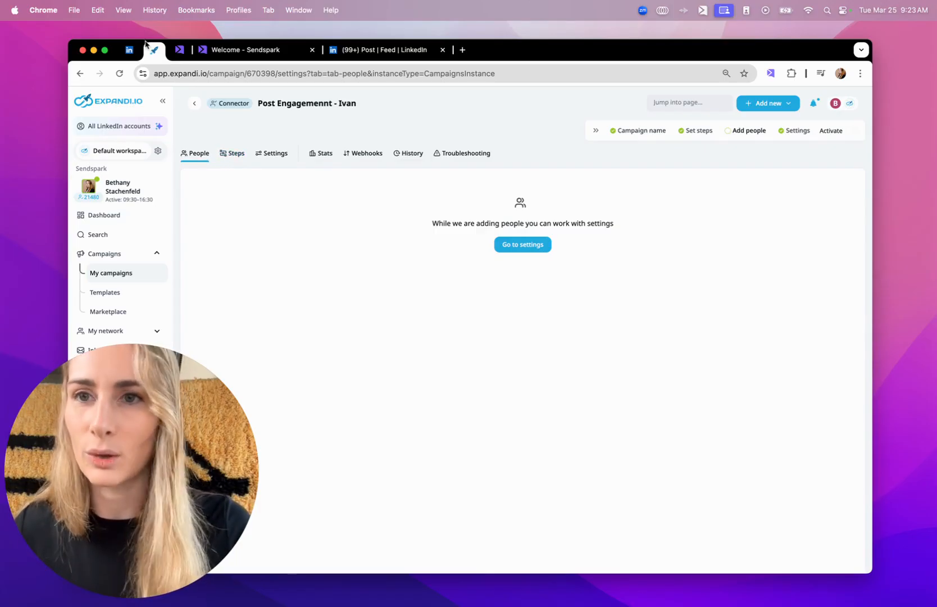
left_click(128, 49)
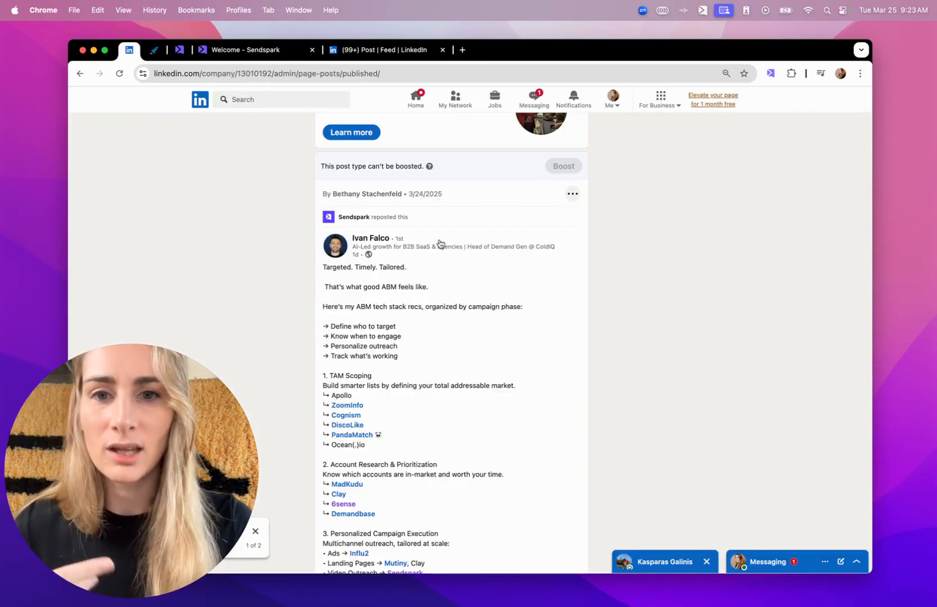
scroll("down", 3)
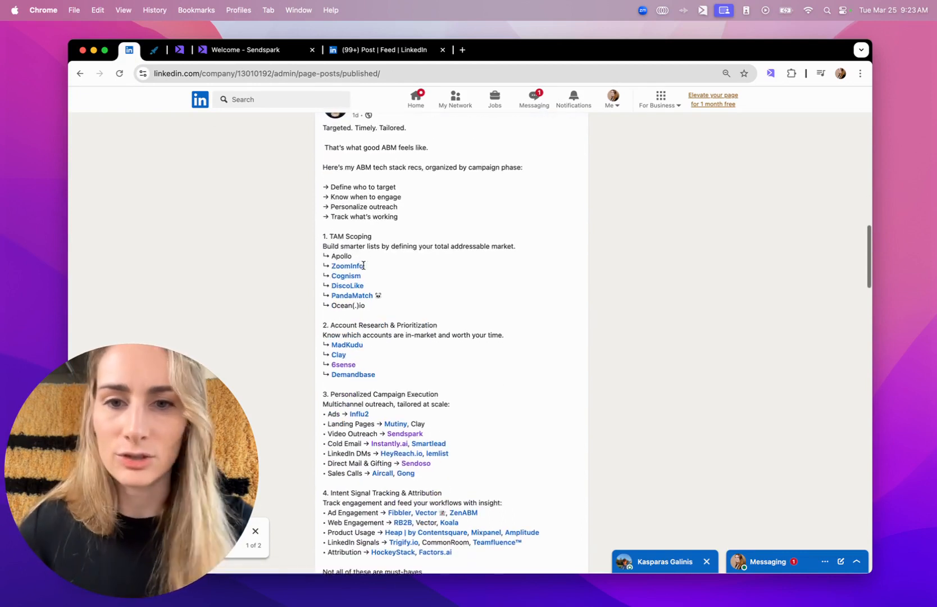
scroll("down", 3)
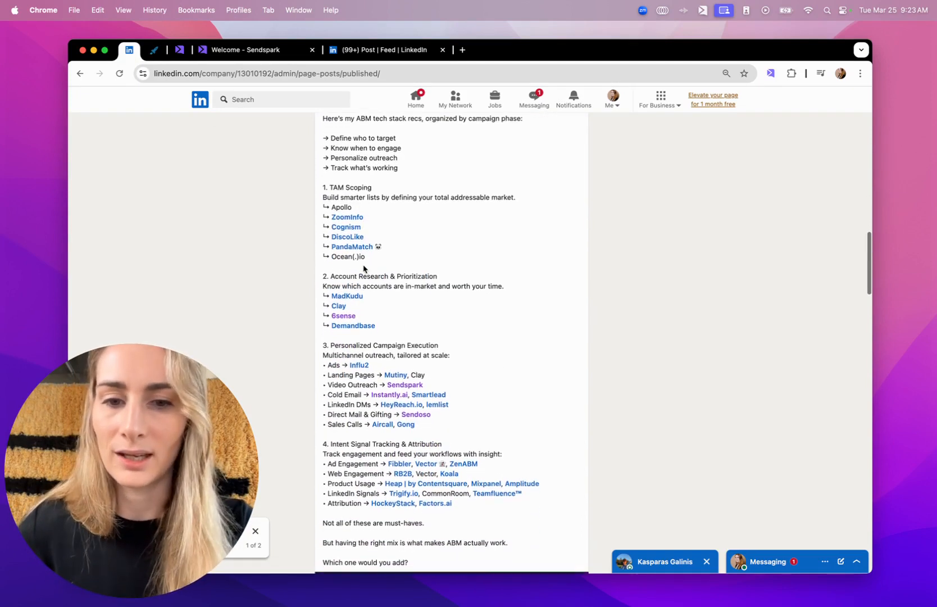
left_click(154, 49)
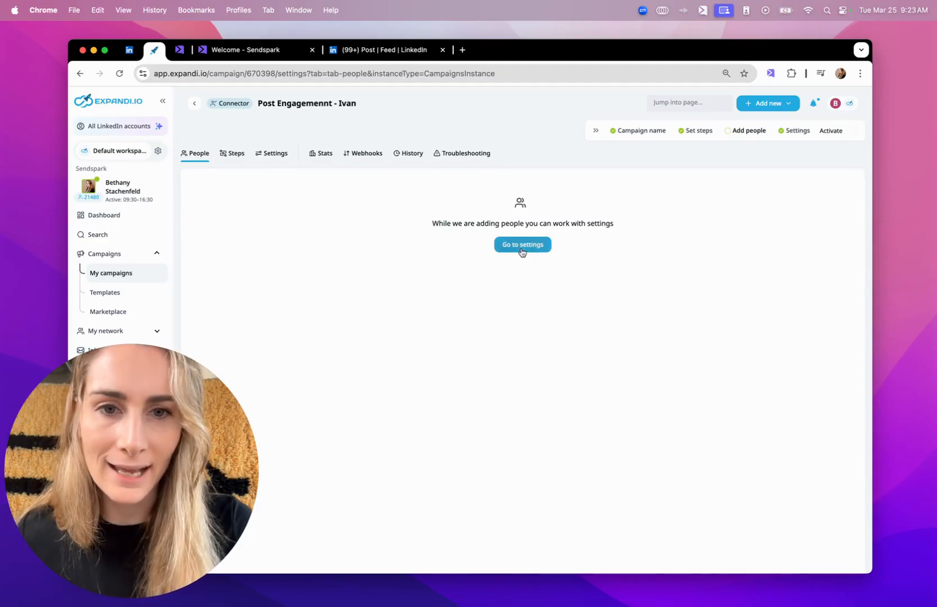
Review the Sendspark connector message in the campaign's Steps, then return to Settings.
left_click(522, 243)
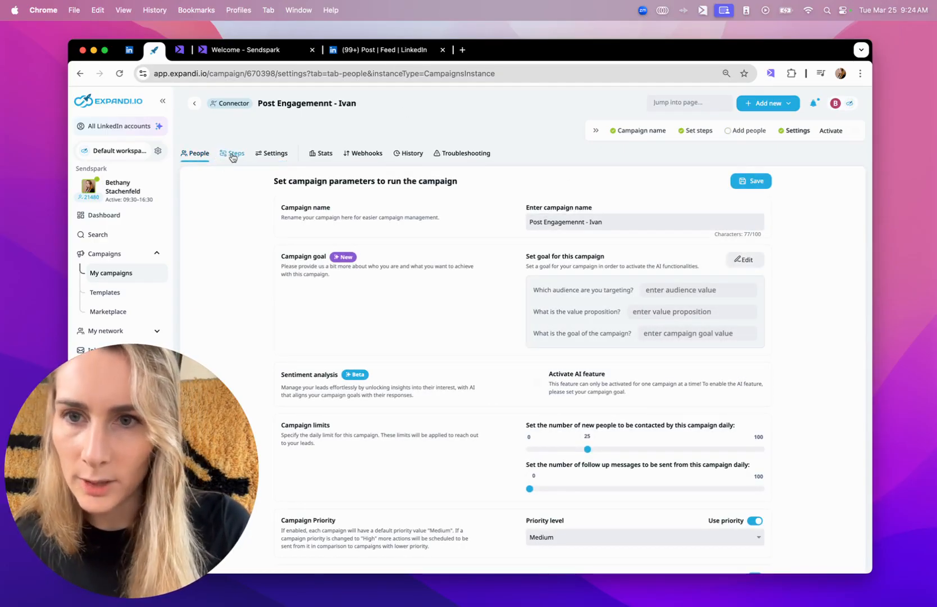
left_click(236, 153)
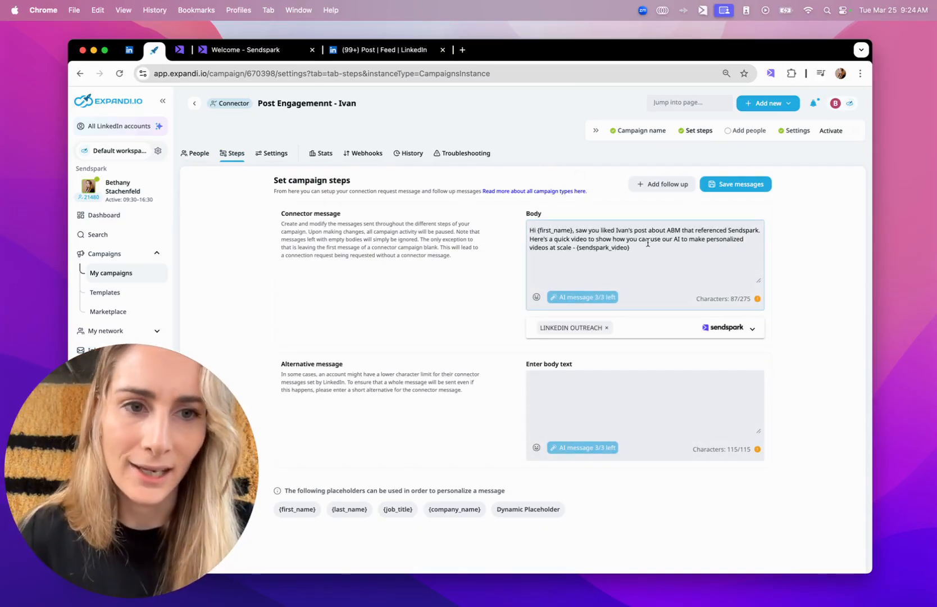
left_click(643, 247)
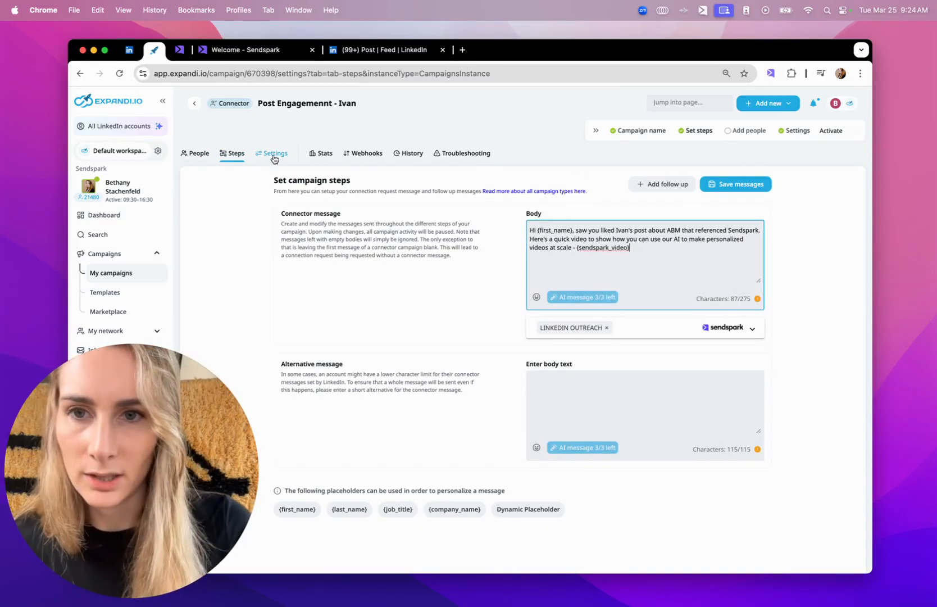
left_click(273, 153)
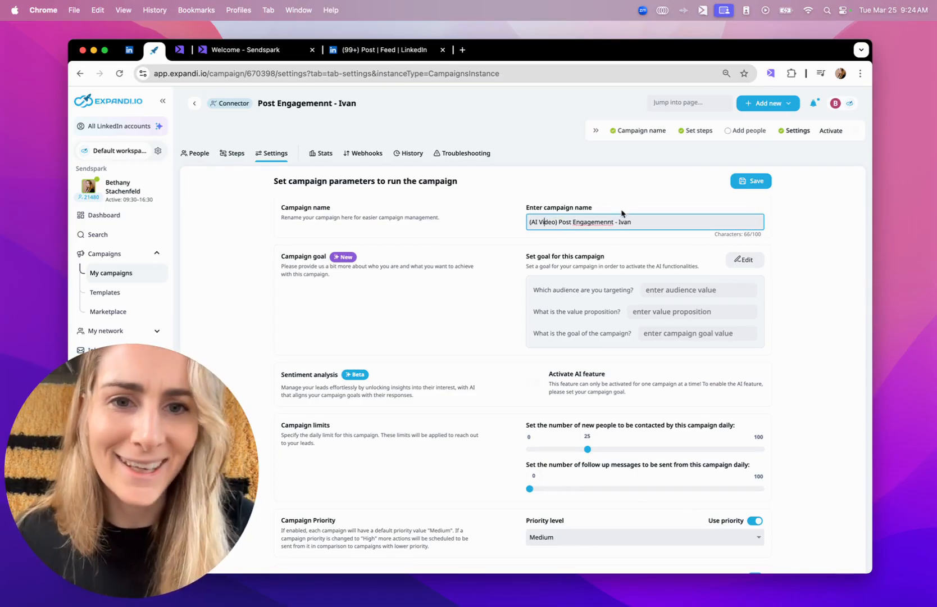
Save the campaign name as '(AI Video) Post Engagemennt - Ivan'.
scroll("down", 3)
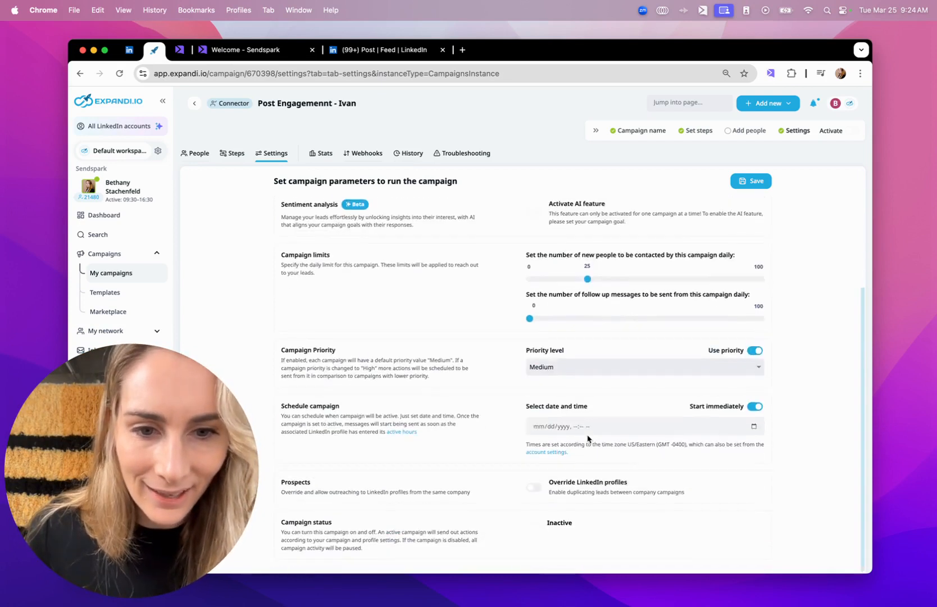
scroll("up", 3)
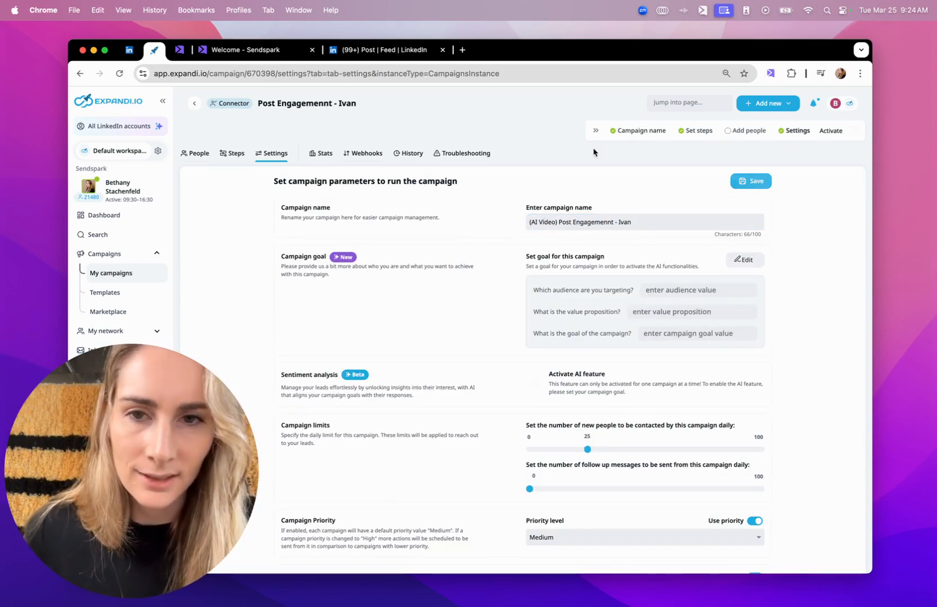
left_click(750, 180)
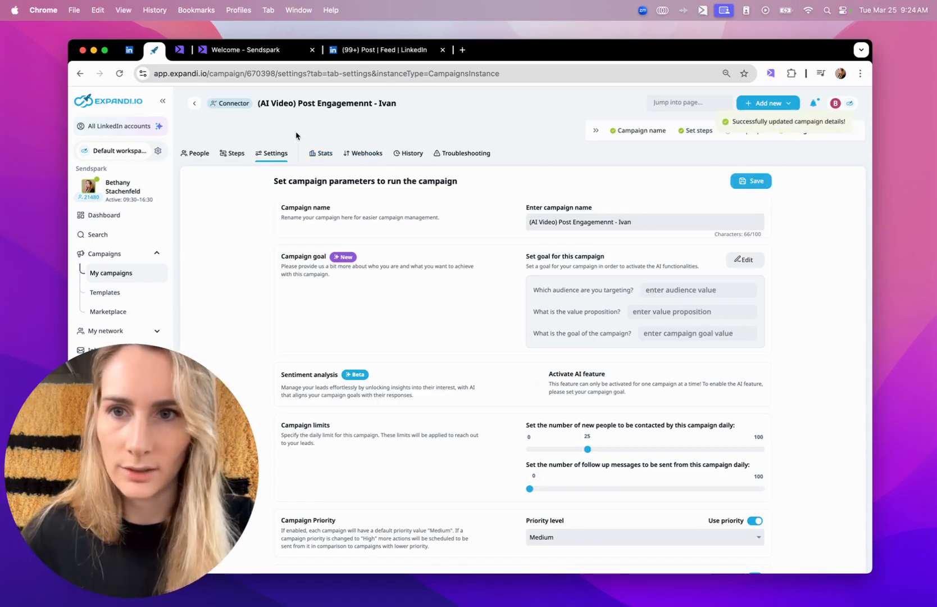
left_click(196, 152)
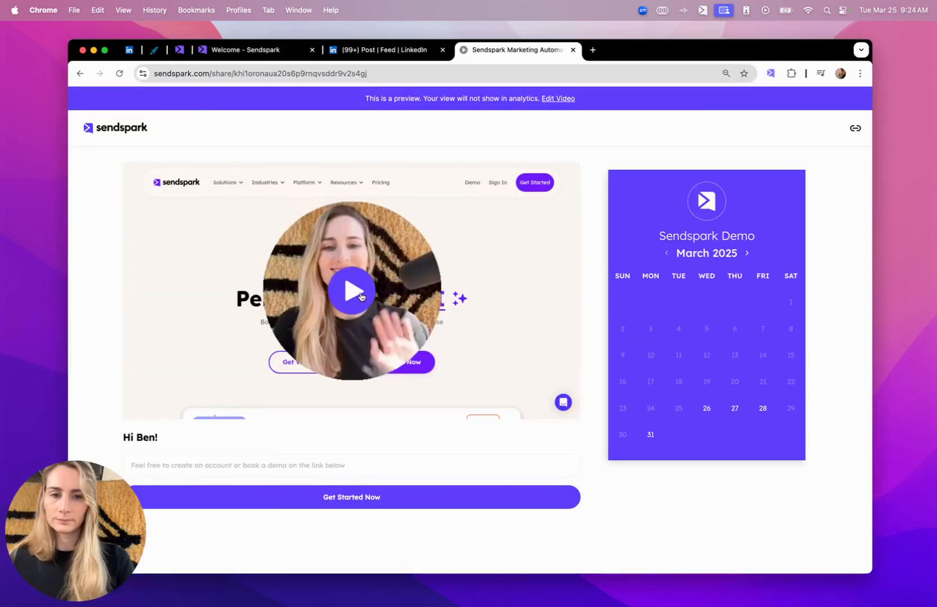
Play the personalised 'Hi Ben!' video on the Sendspark share page.
left_click(352, 292)
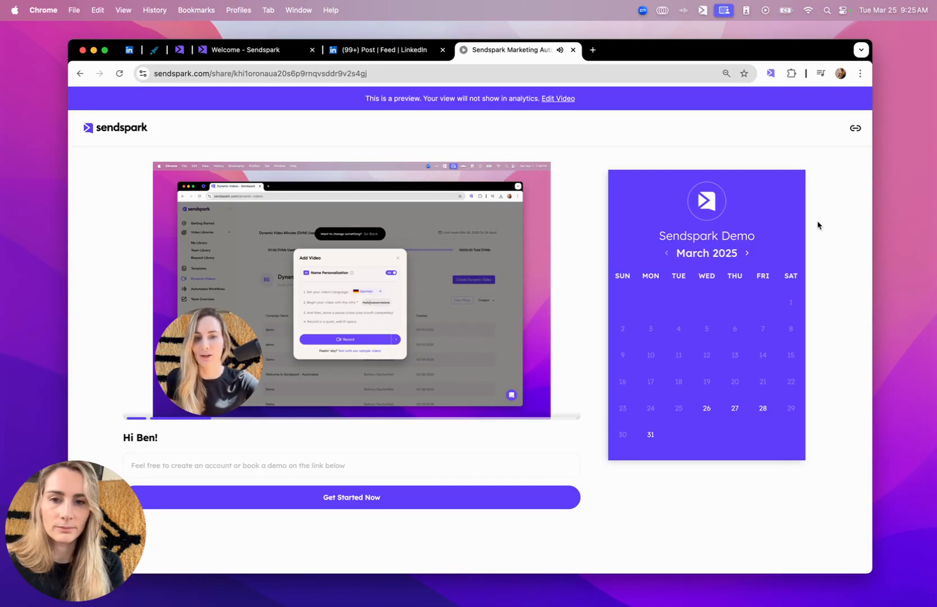
left_click(370, 292)
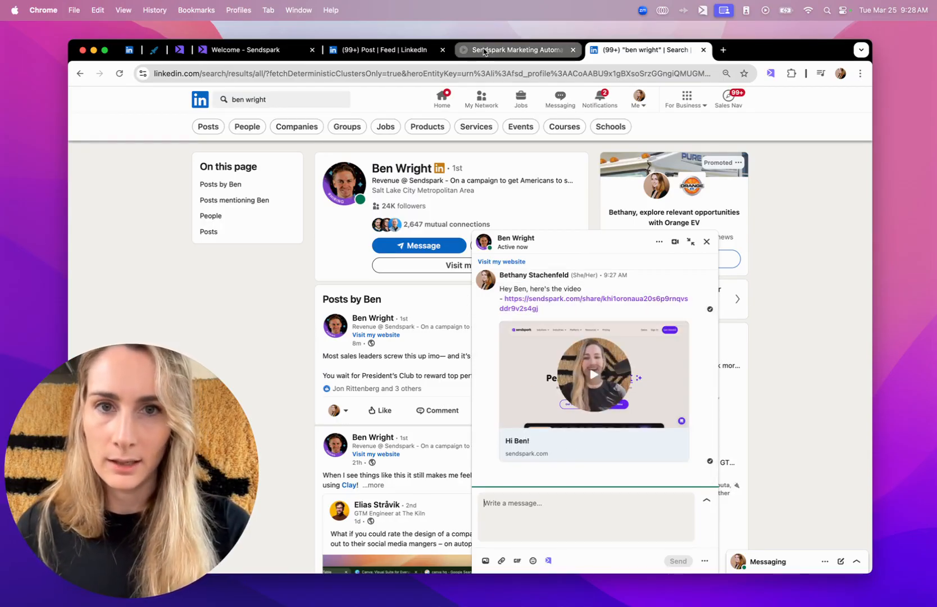
left_click(517, 49)
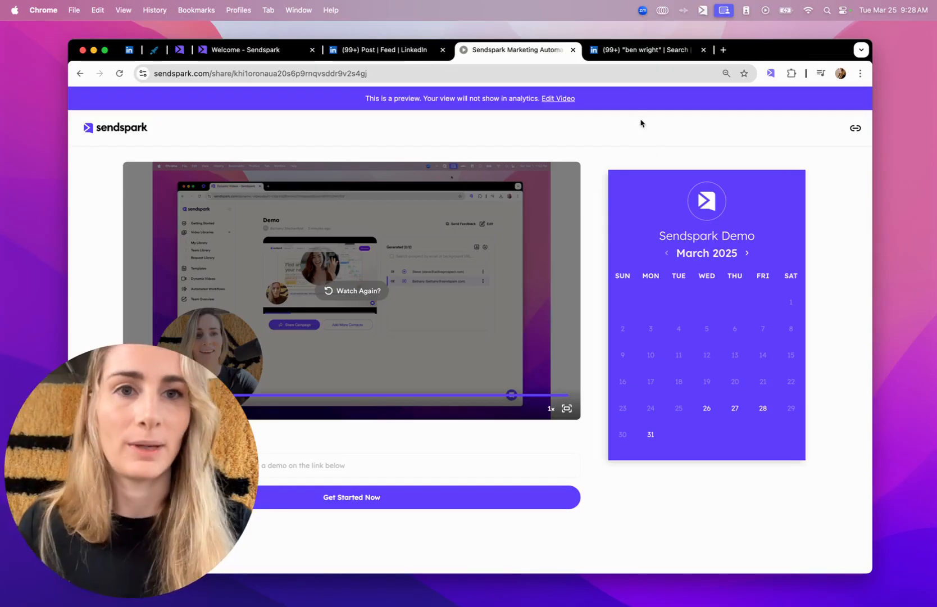
left_click(639, 49)
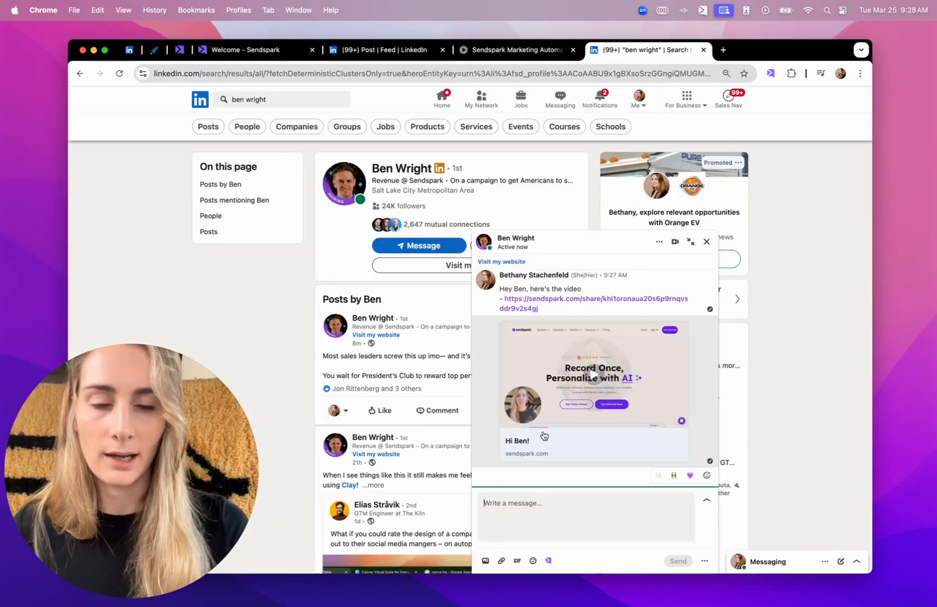
left_click(594, 375)
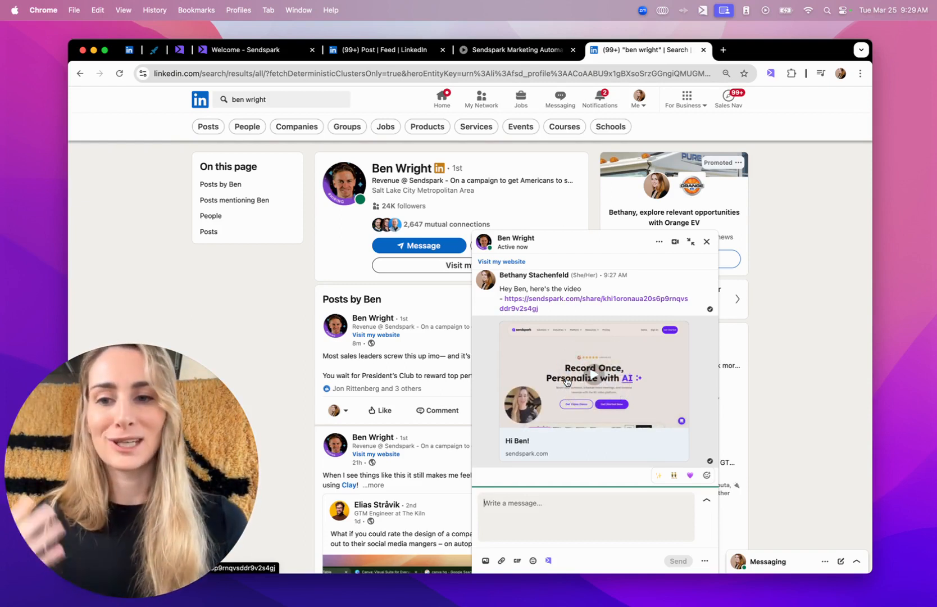
Return to the Expandi campaign and view its 72 added people.
left_click(169, 49)
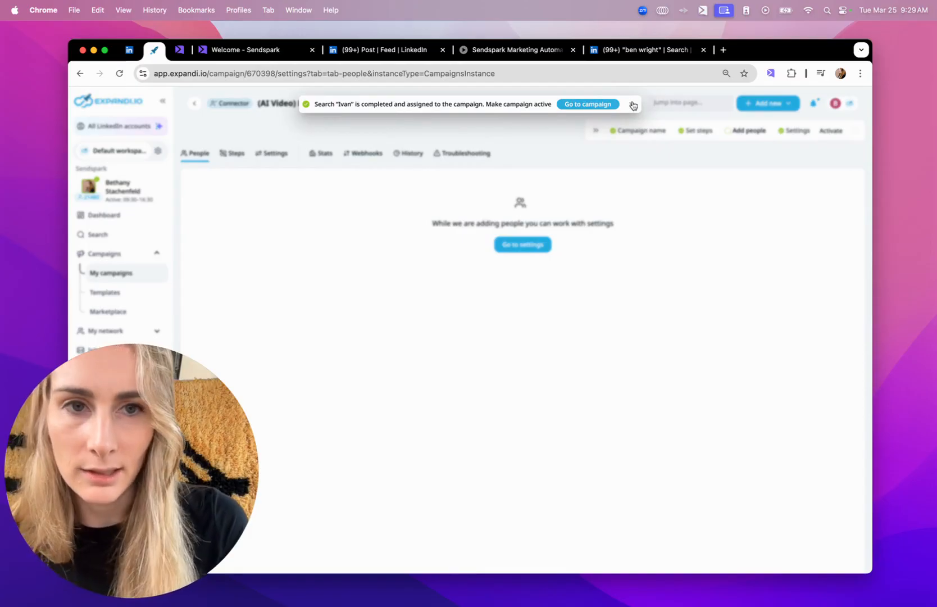
left_click(235, 153)
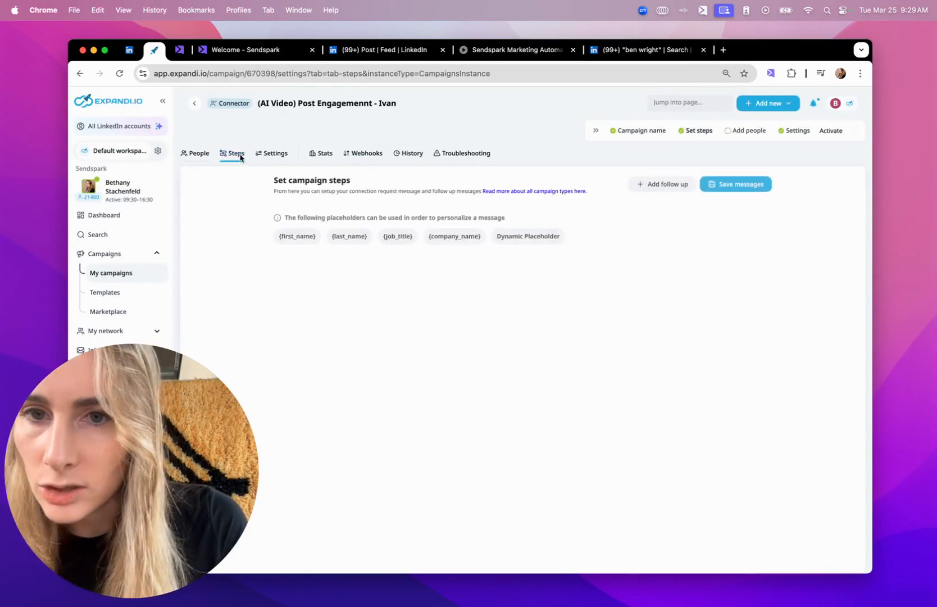
left_click(197, 153)
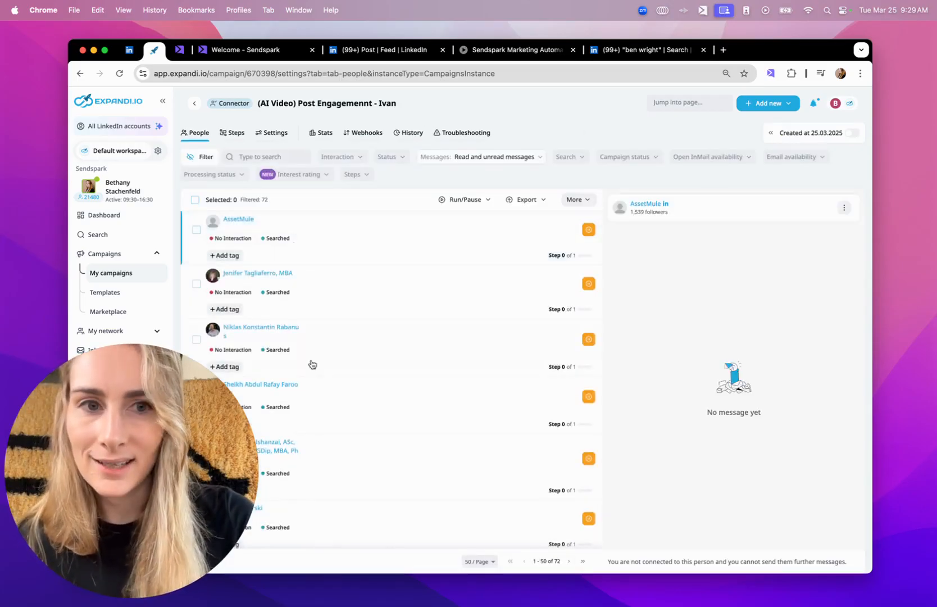
left_click(266, 156)
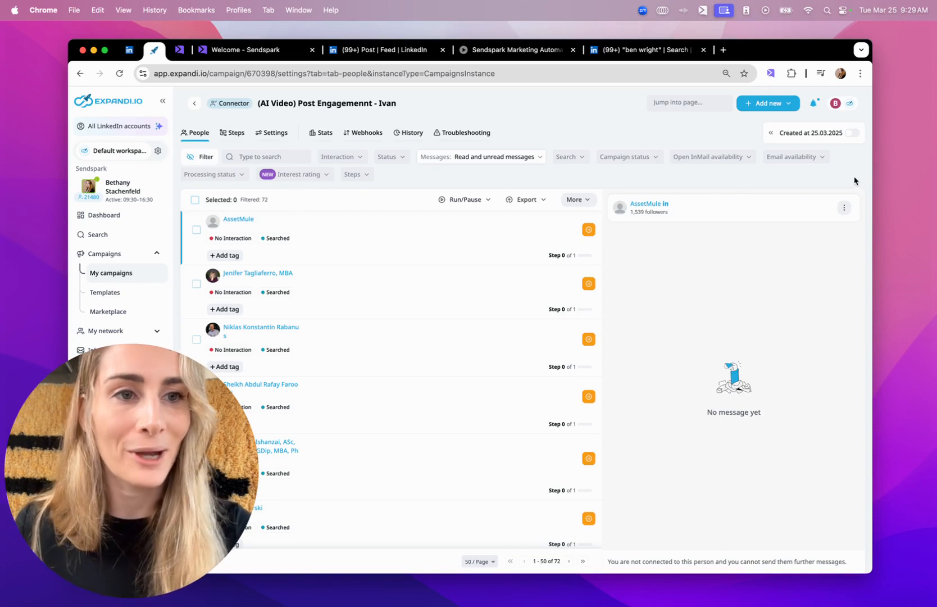
Switch the campaign on and accept the activation dialog.
left_click(850, 133)
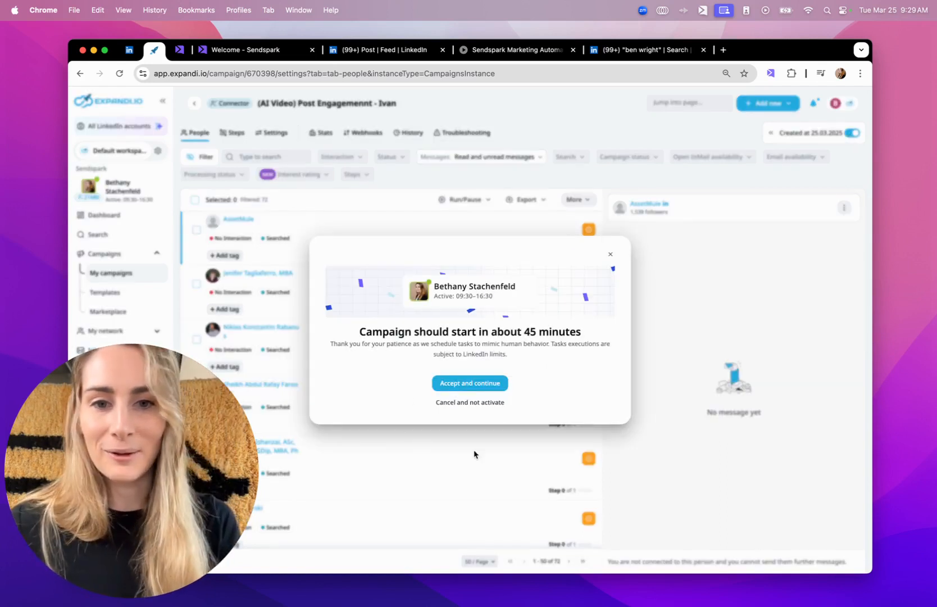
left_click(470, 382)
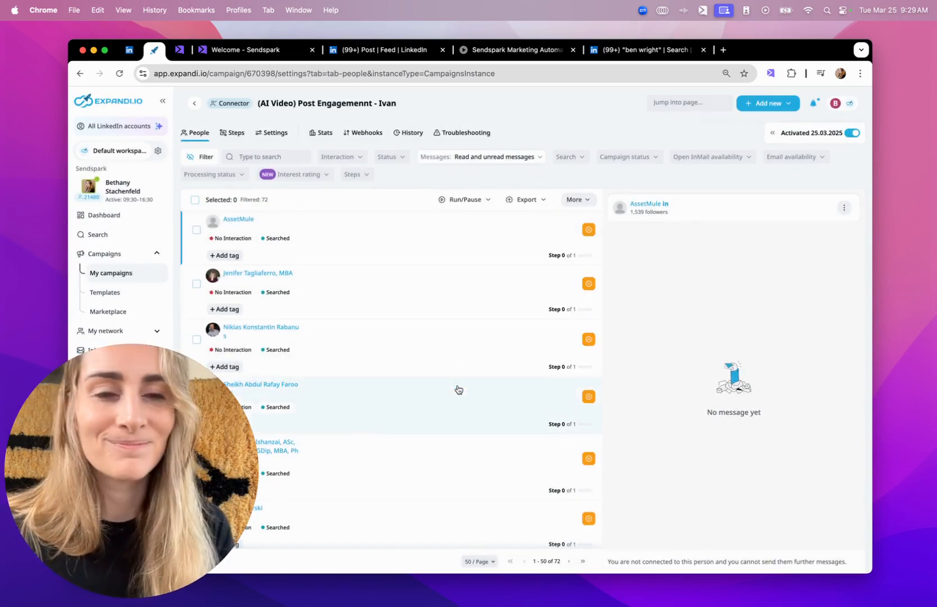